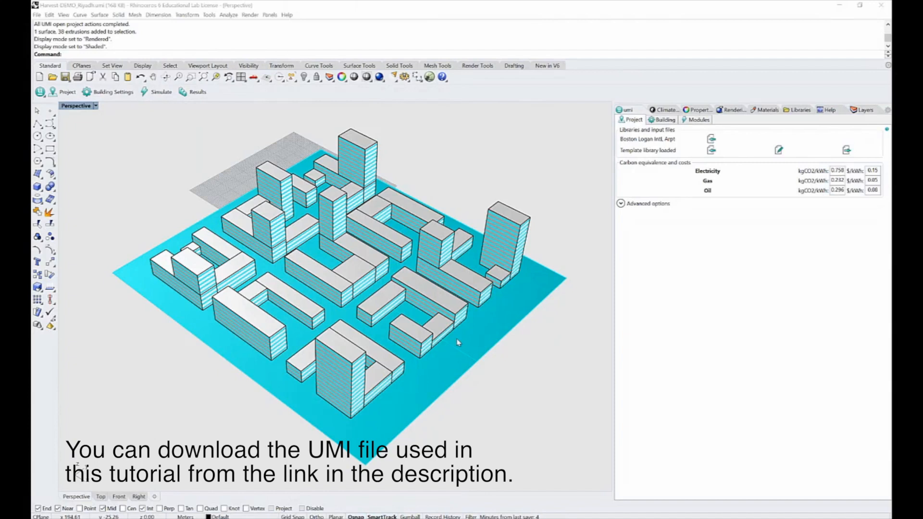
{"action": "mouse_move", "coordinate": [456, 342]}
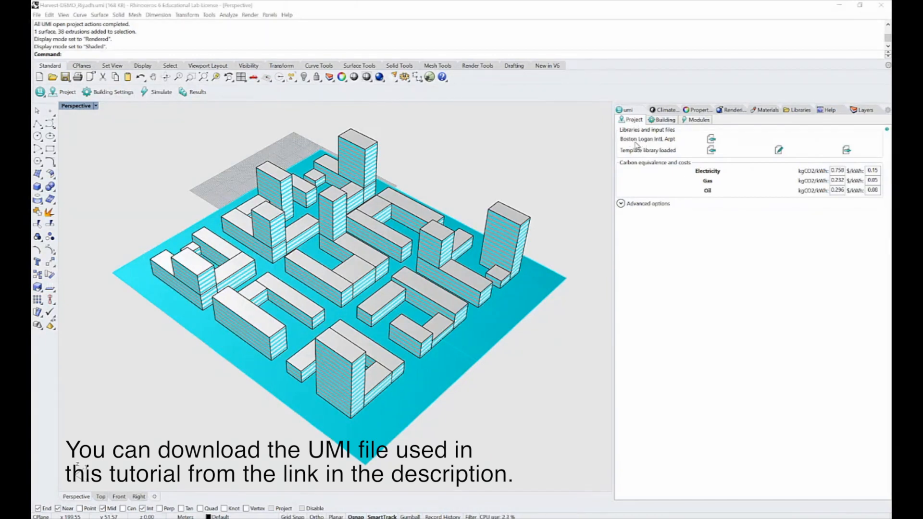
{"action": "mouse_move", "coordinate": [678, 144]}
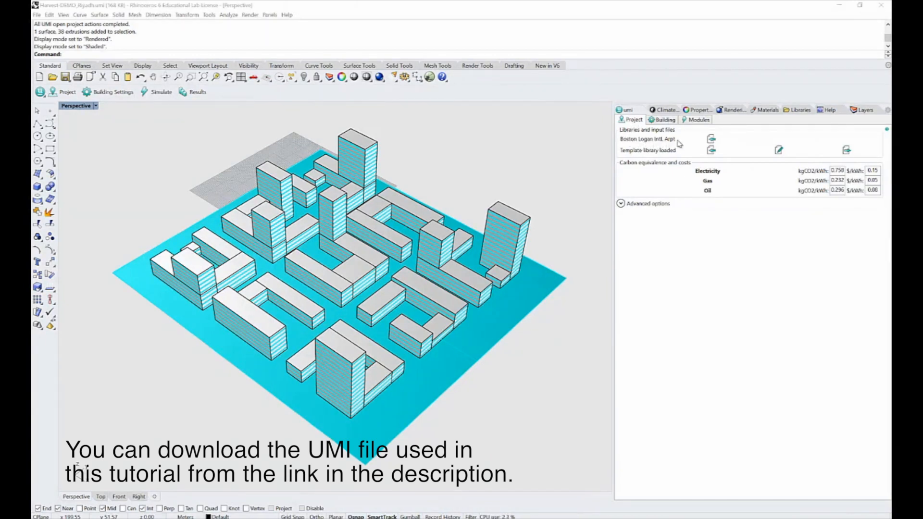
{"action": "mouse_move", "coordinate": [687, 154]}
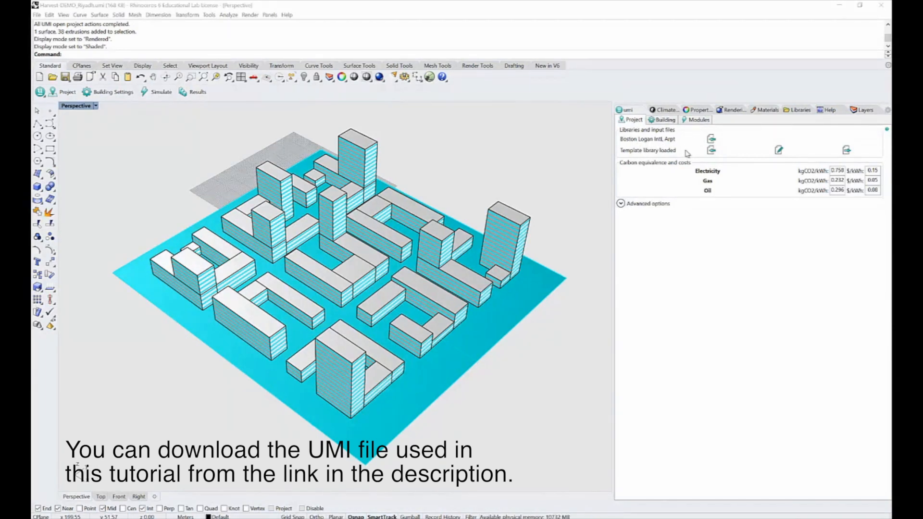
{"action": "mouse_move", "coordinate": [643, 158]}
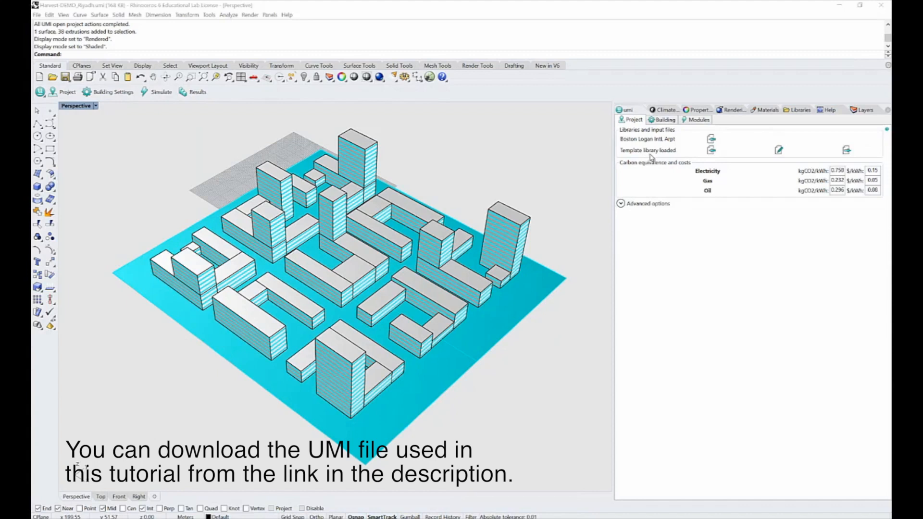
{"action": "mouse_move", "coordinate": [680, 158]}
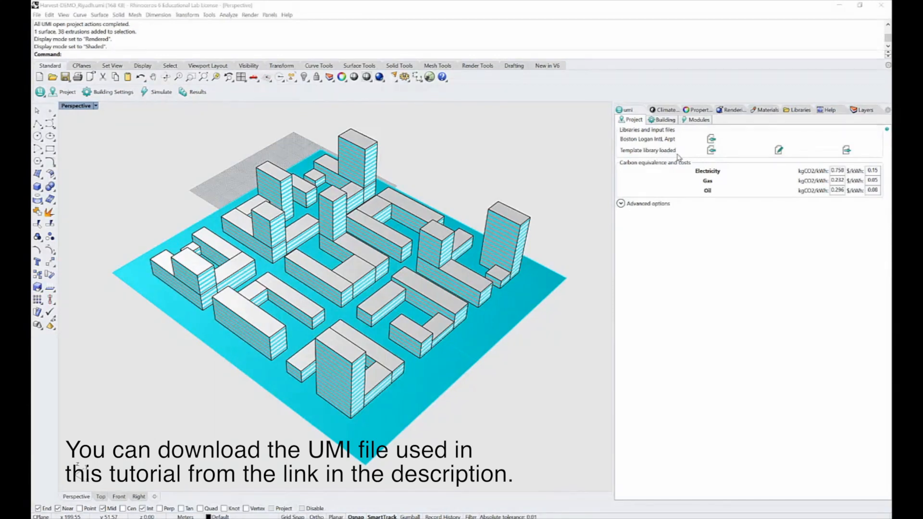
{"action": "mouse_move", "coordinate": [687, 158]}
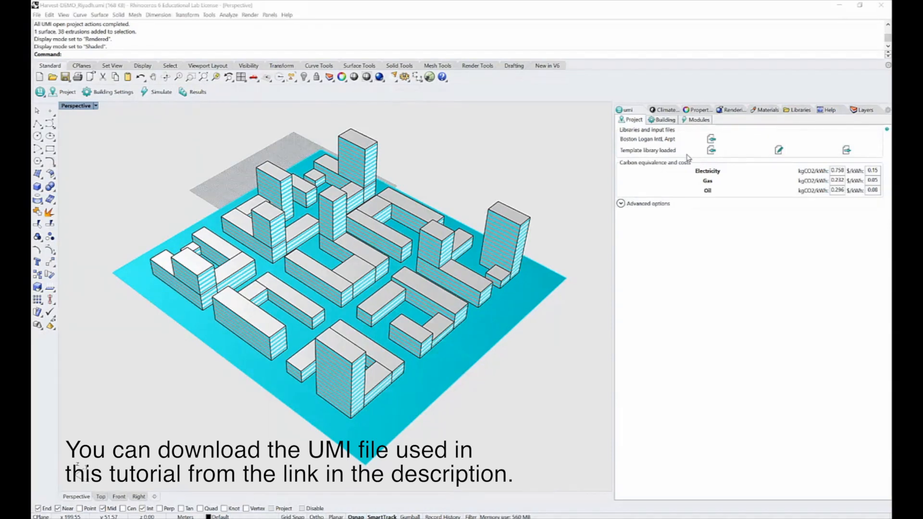
{"action": "mouse_move", "coordinate": [777, 152]}
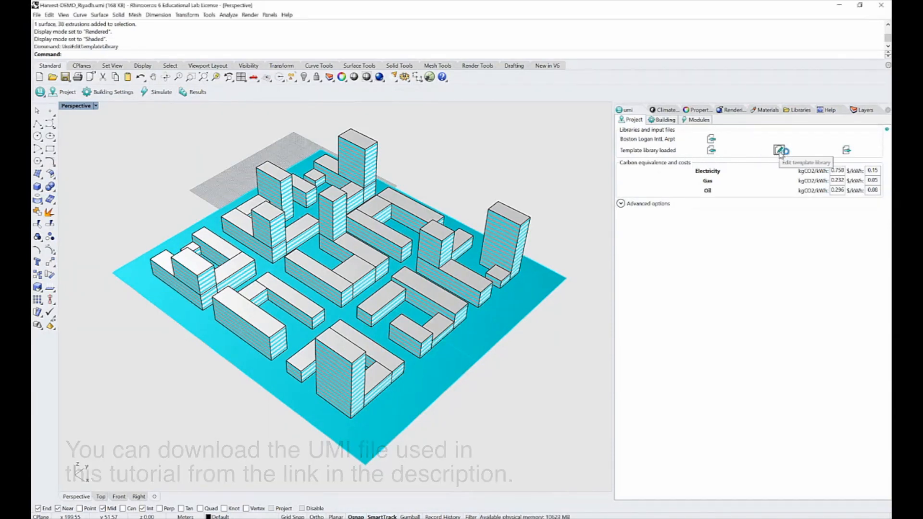
- Show the Building Templates list (Office Spaces, Residential and Lodging, Retail) in the template library editor
{"action": "left_click", "coordinate": [780, 150]}
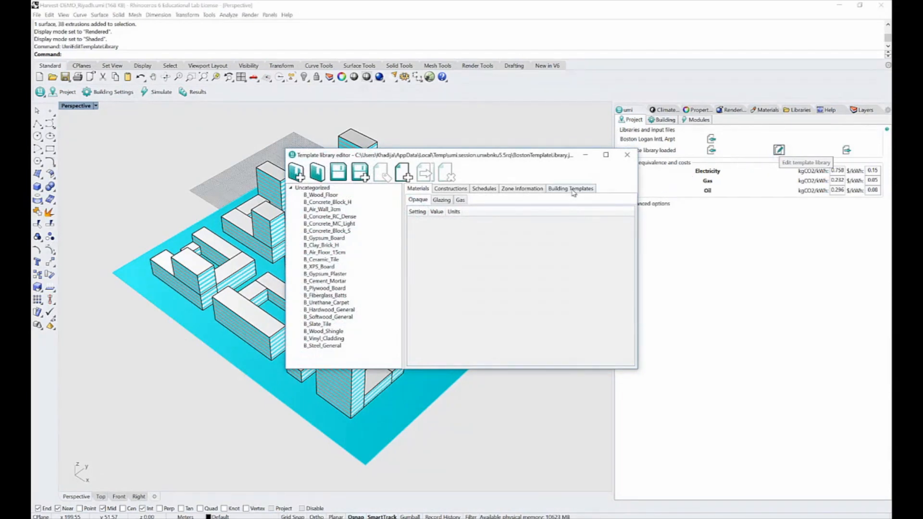
{"action": "left_click", "coordinate": [570, 187]}
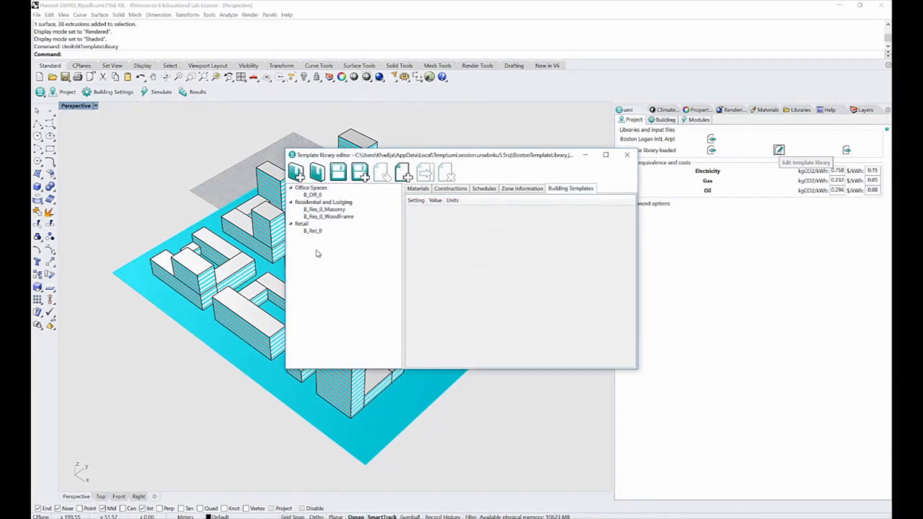
{"action": "mouse_move", "coordinate": [336, 267]}
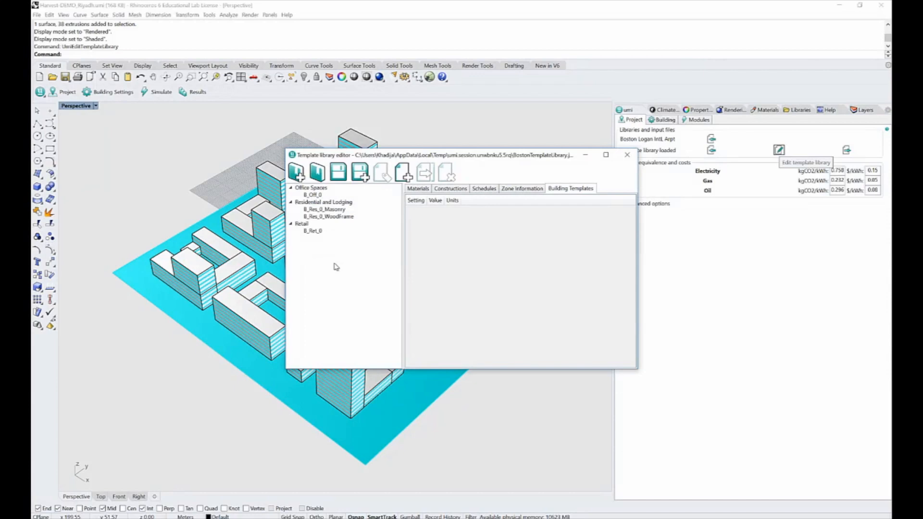
{"action": "mouse_move", "coordinate": [340, 266]}
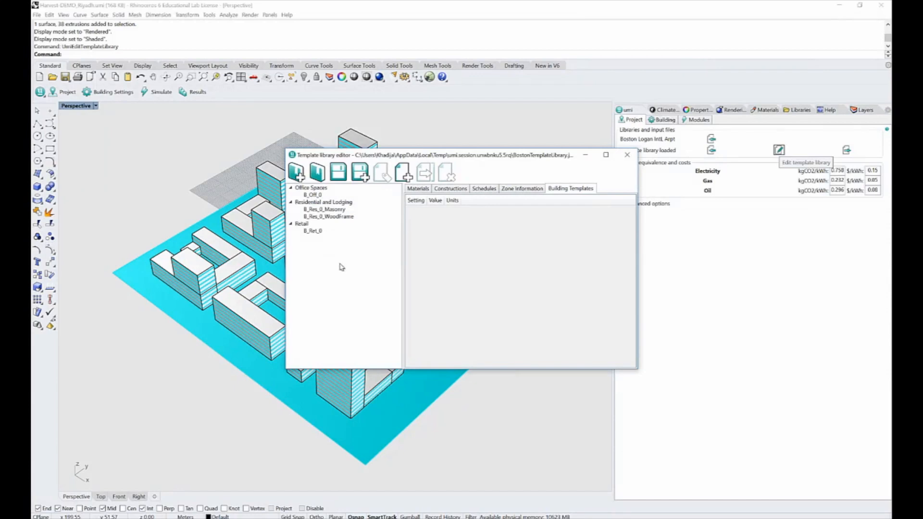
{"action": "mouse_move", "coordinate": [320, 203]}
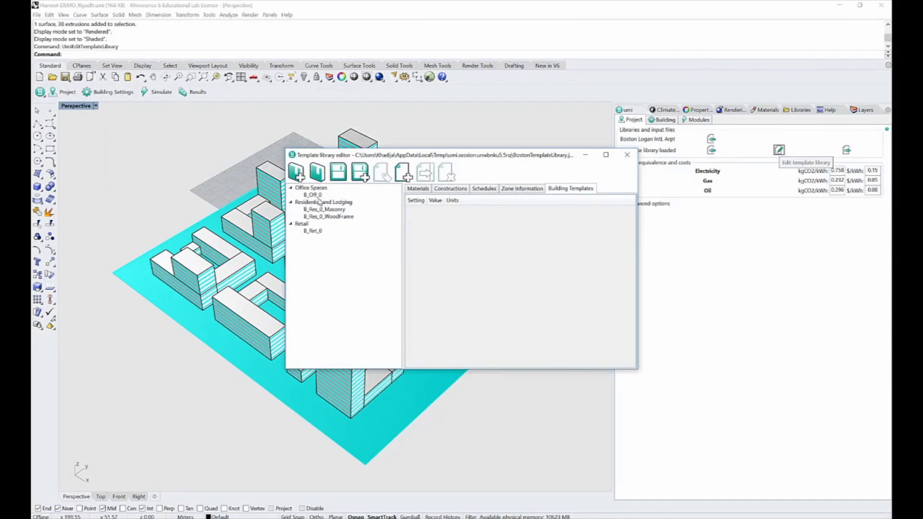
{"action": "mouse_move", "coordinate": [335, 213]}
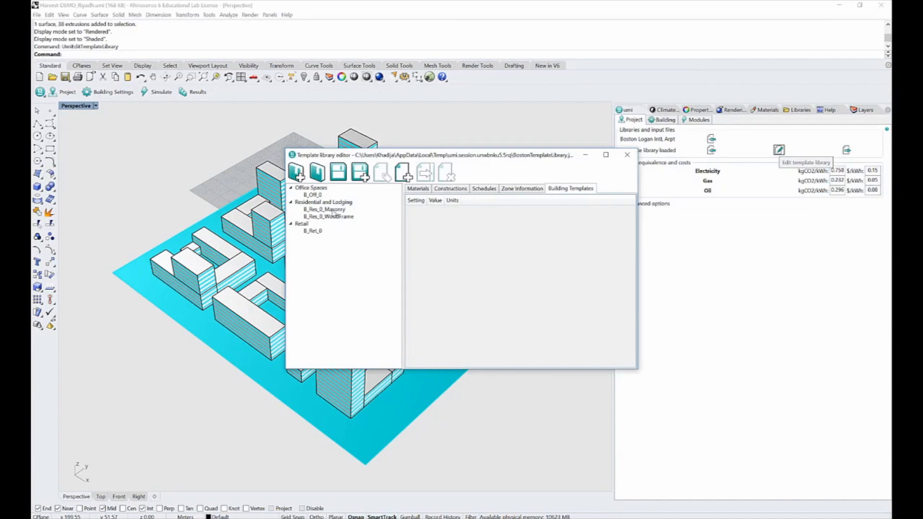
{"action": "mouse_move", "coordinate": [321, 248]}
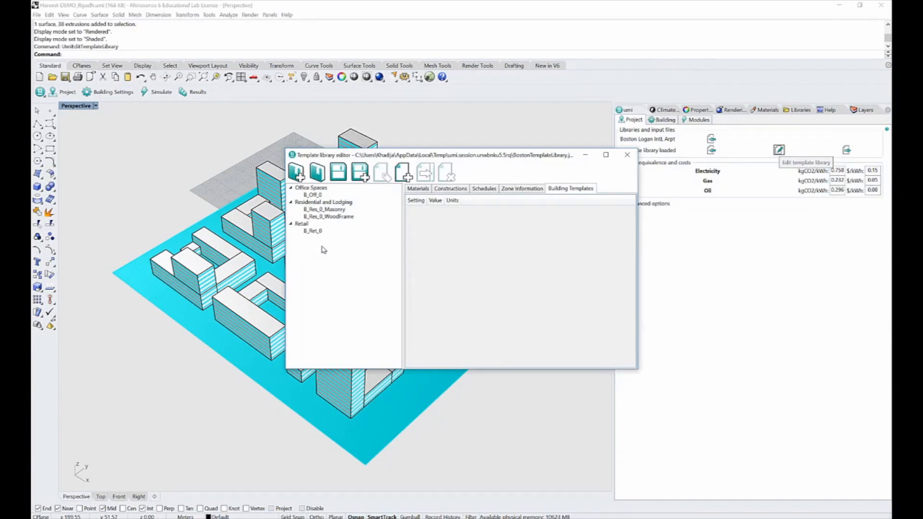
{"action": "mouse_move", "coordinate": [326, 272]}
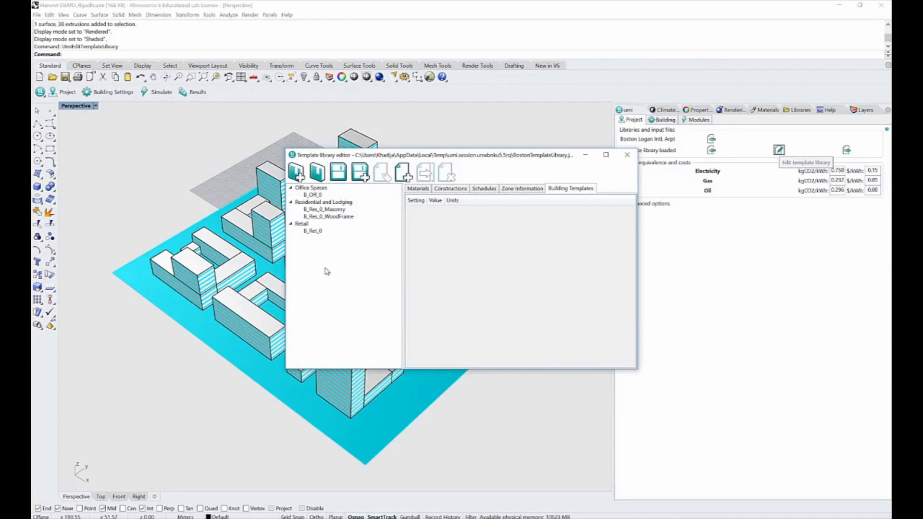
{"action": "mouse_move", "coordinate": [535, 252]}
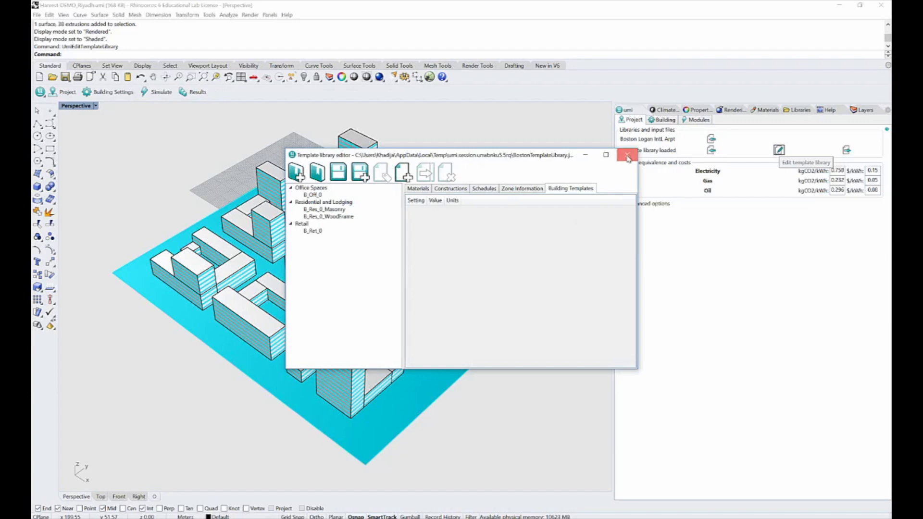
- Import the CEA_Farms.json template library from C:\harvest\DefaultLibraries via UmiImportTemplateLibrary
{"action": "left_click", "coordinate": [626, 155]}
{"action": "type", "text": "UmiImportTemplate"}
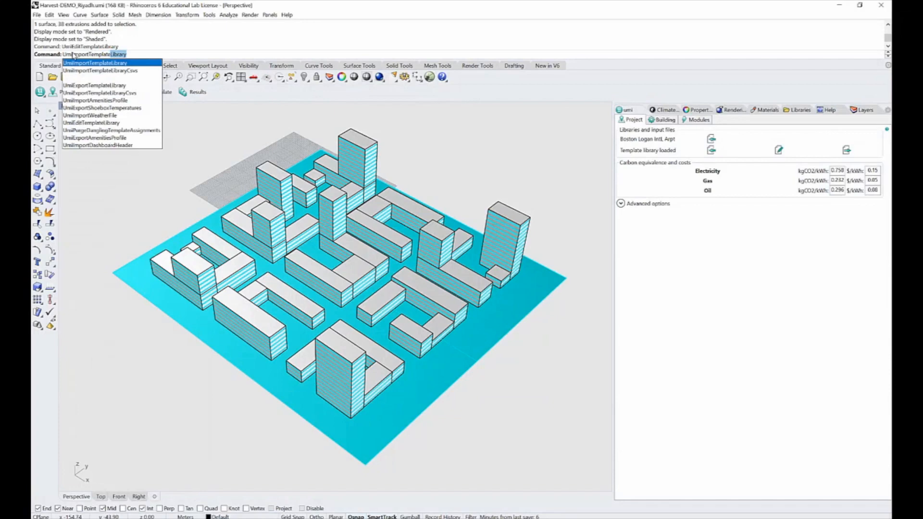
{"action": "left_click", "coordinate": [95, 64]}
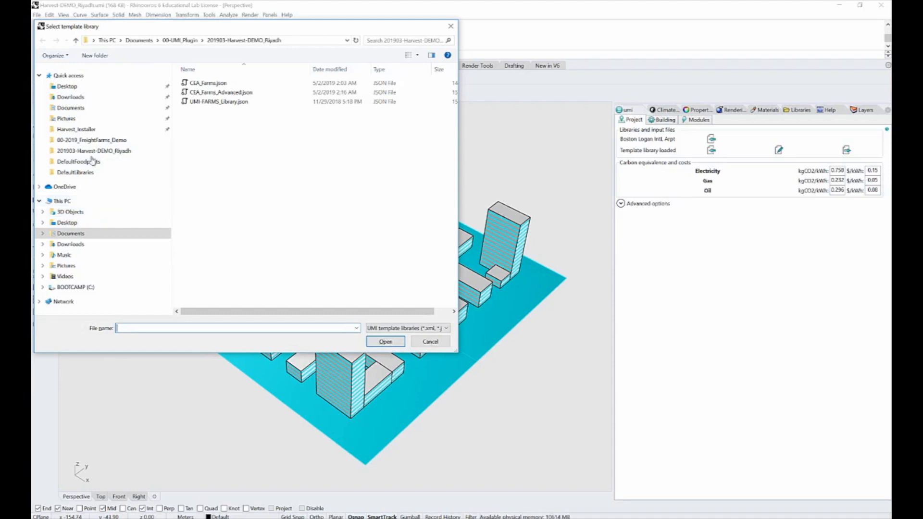
{"action": "left_click", "coordinate": [75, 288]}
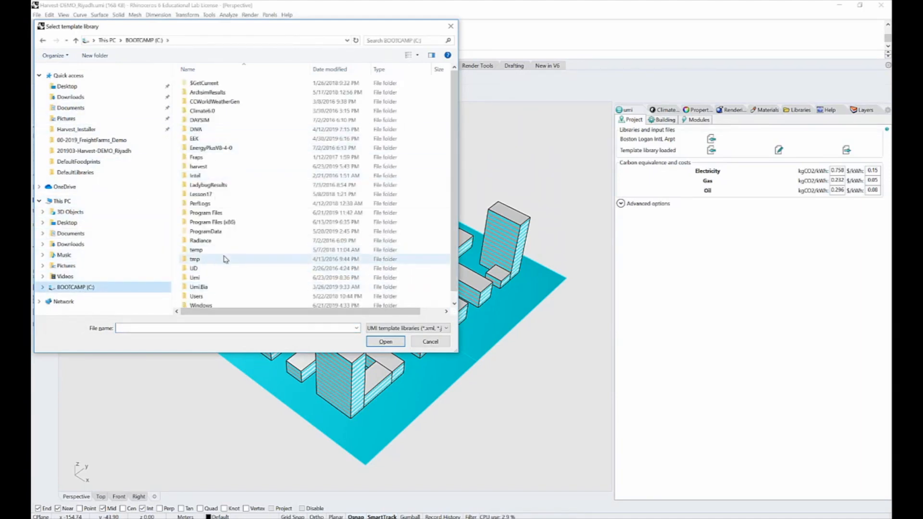
{"action": "double_click", "coordinate": [198, 166]}
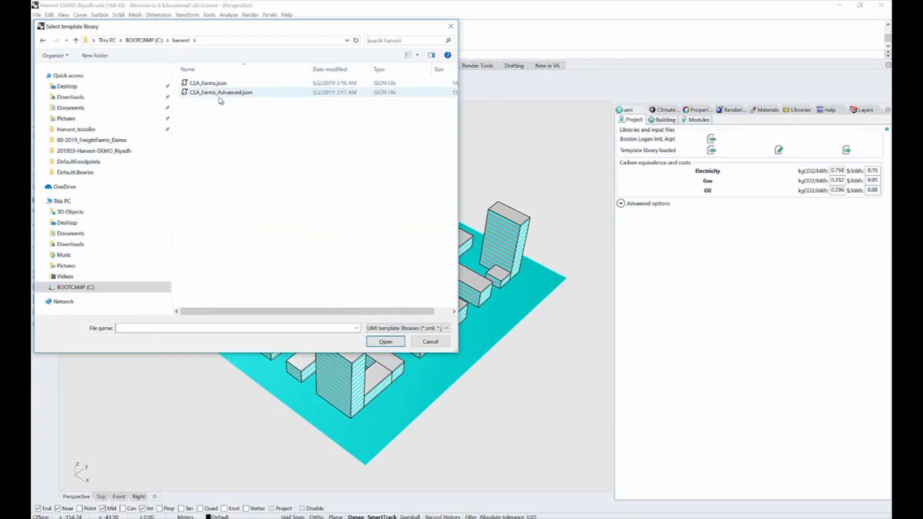
{"action": "left_click", "coordinate": [208, 82]}
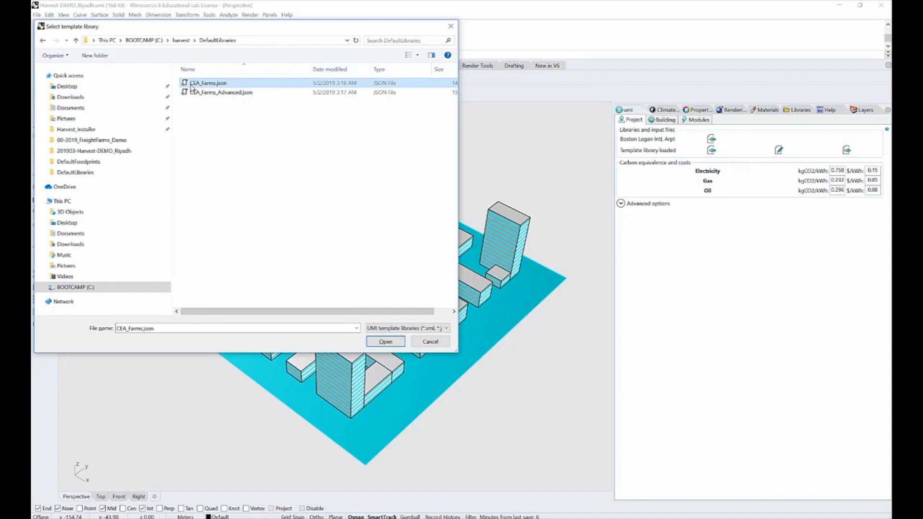
{"action": "mouse_move", "coordinate": [385, 341]}
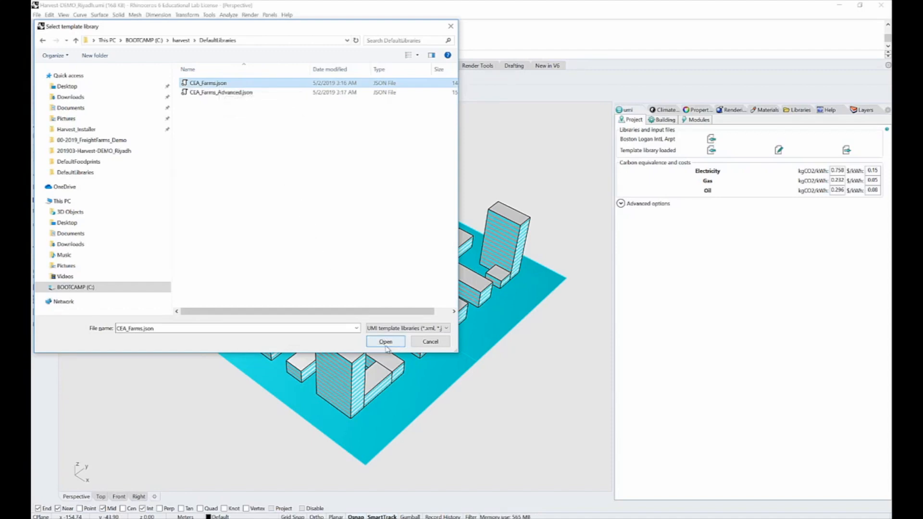
{"action": "left_click", "coordinate": [386, 341]}
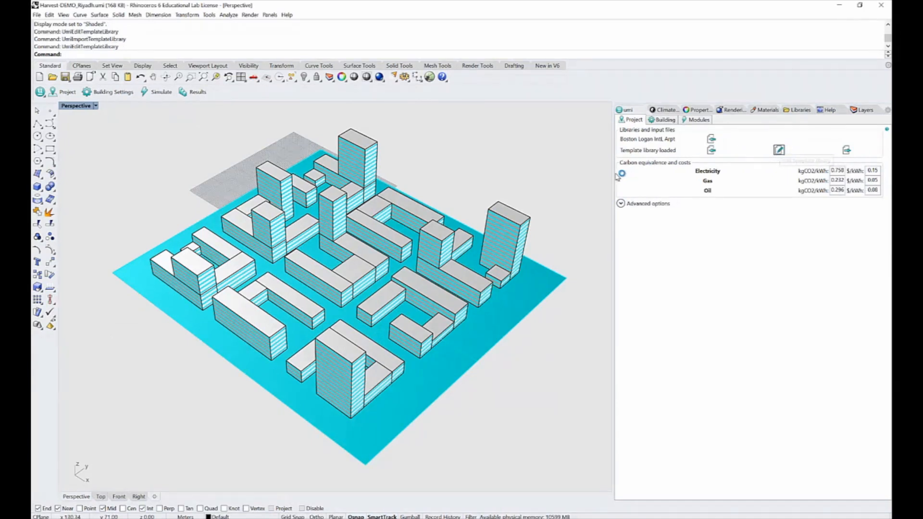
- Review the CEA_Farms Red, Orange, Light Green and Dark Green crop templates in the library editor
{"action": "left_click", "coordinate": [778, 150]}
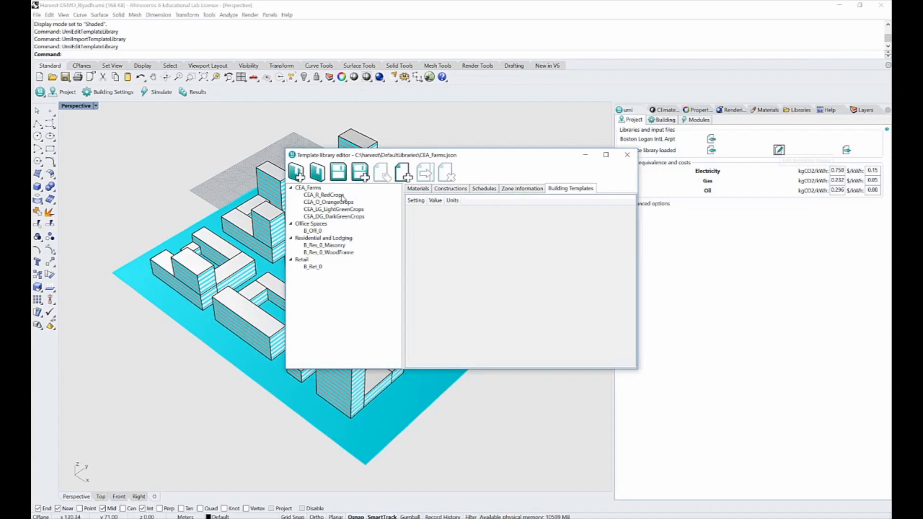
{"action": "mouse_move", "coordinate": [344, 224]}
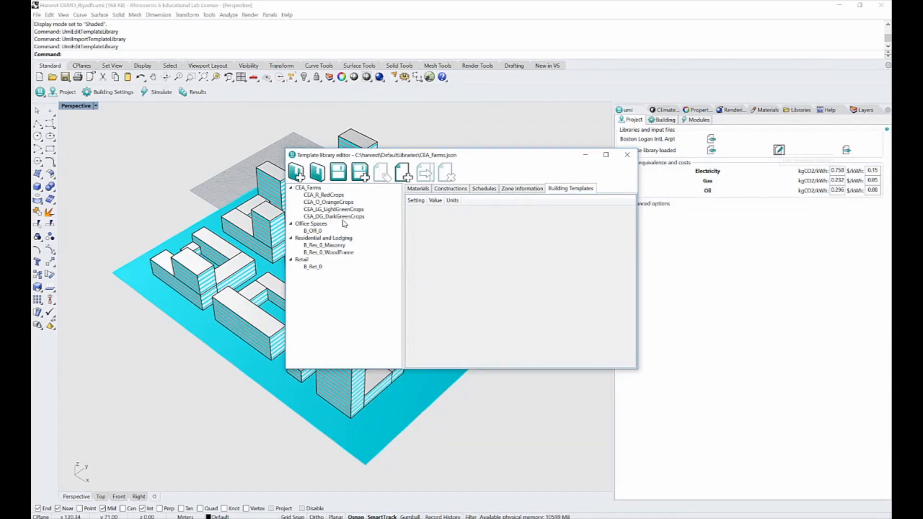
{"action": "mouse_move", "coordinate": [324, 224]}
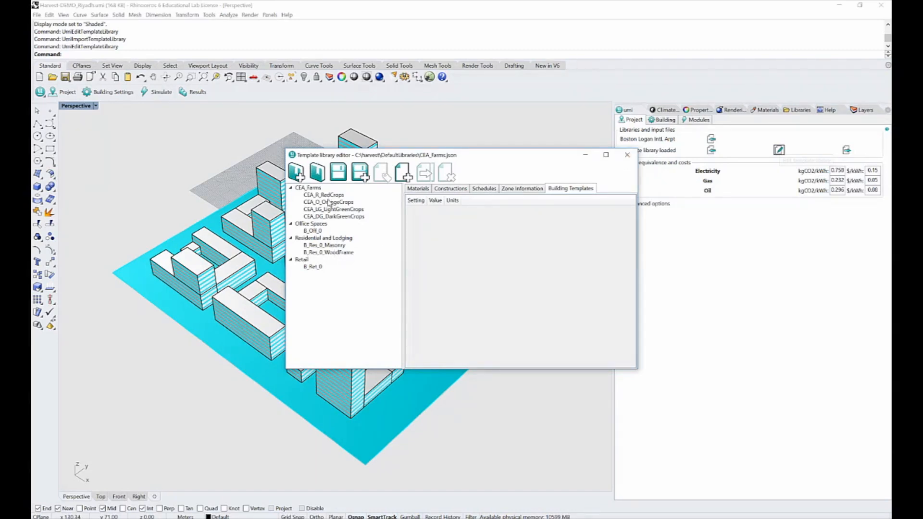
{"action": "mouse_move", "coordinate": [347, 282]}
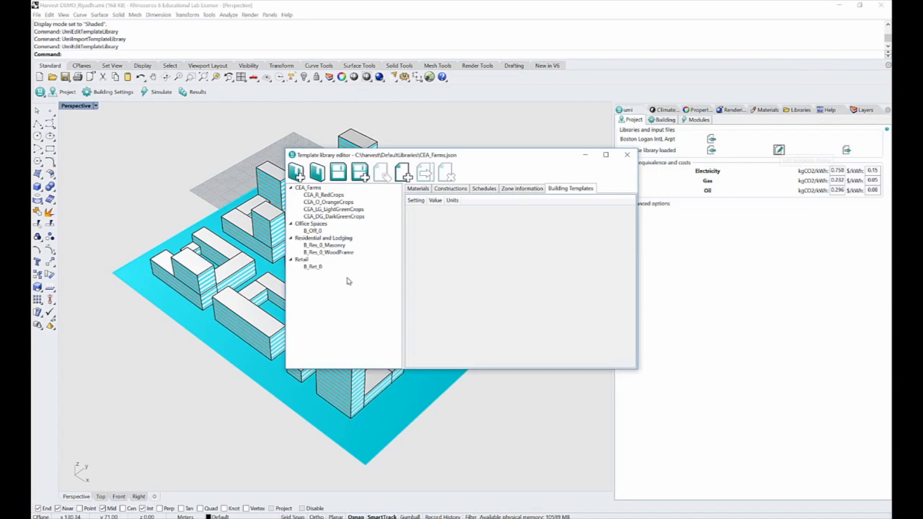
{"action": "mouse_move", "coordinate": [335, 230]}
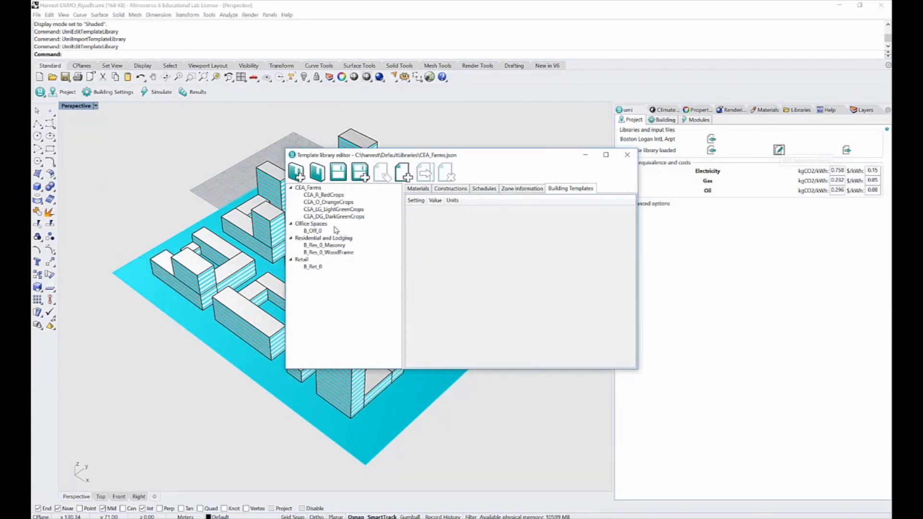
{"action": "mouse_move", "coordinate": [318, 202]}
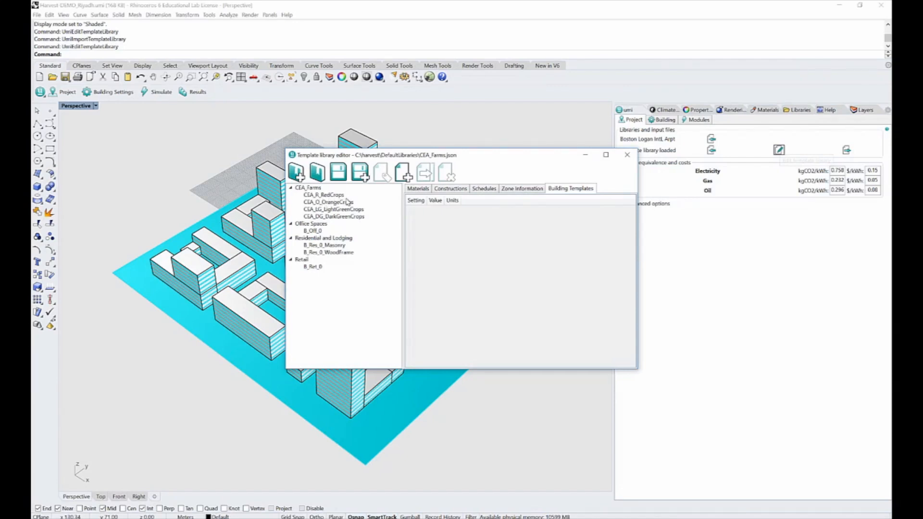
{"action": "mouse_move", "coordinate": [494, 352]}
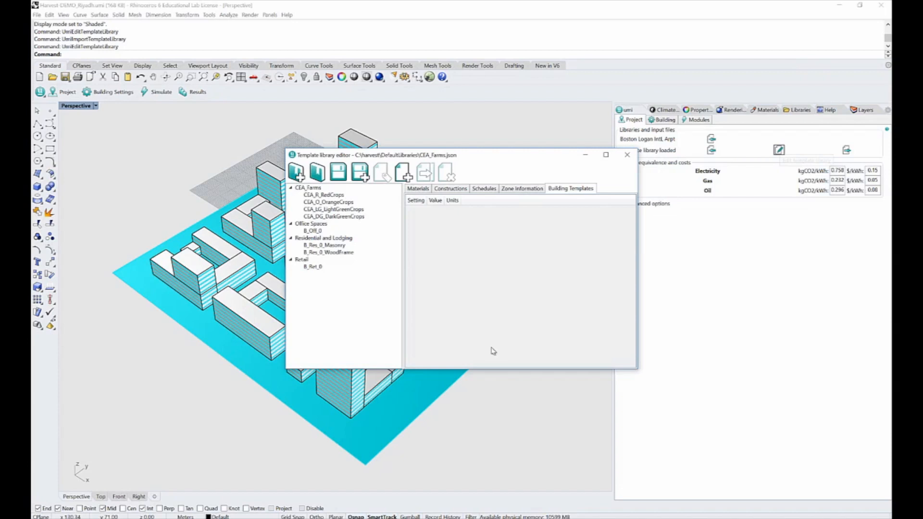
{"action": "mouse_move", "coordinate": [489, 319]}
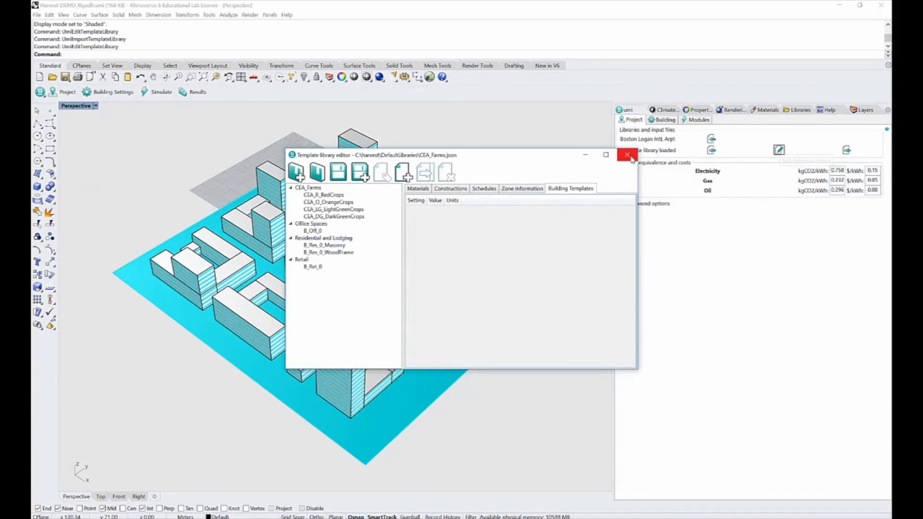
- Select the Electricity kgCO2/kWh carbon factor in the Project tab to replace it with 0.3
{"action": "left_click", "coordinate": [627, 155]}
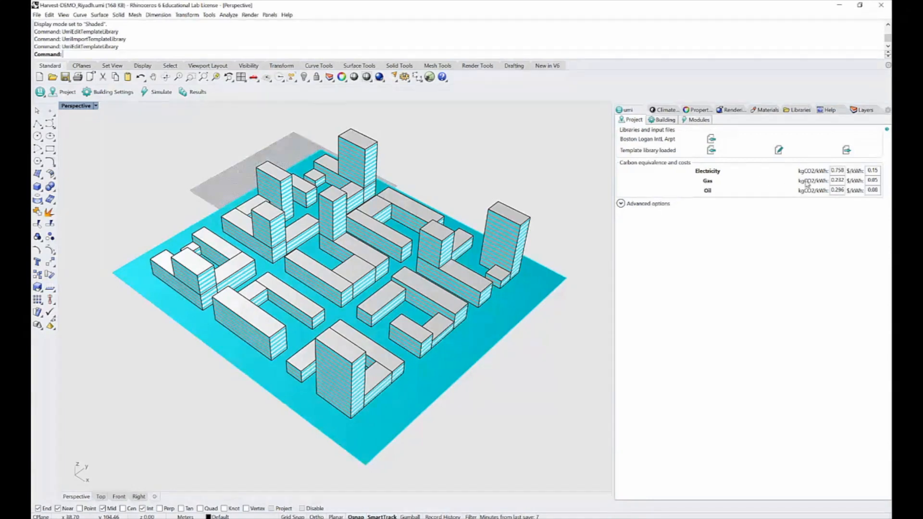
{"action": "mouse_move", "coordinate": [770, 182]}
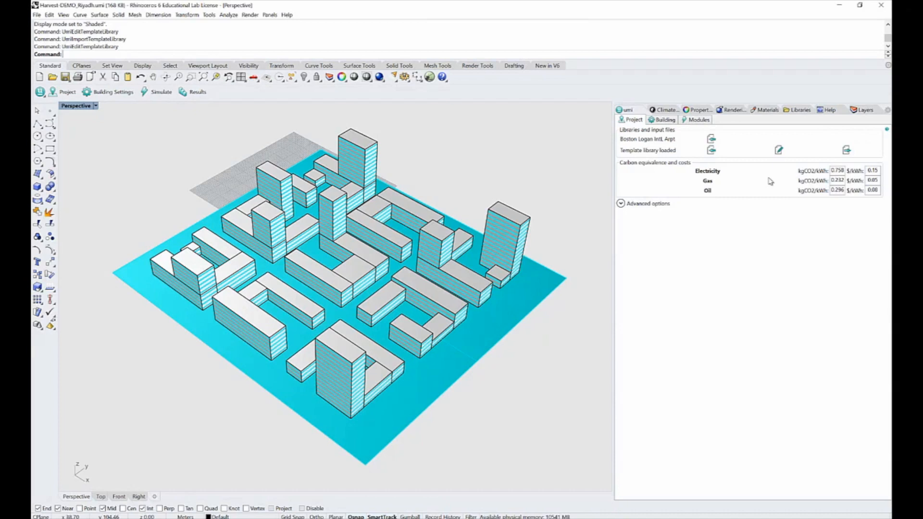
{"action": "mouse_move", "coordinate": [784, 179]}
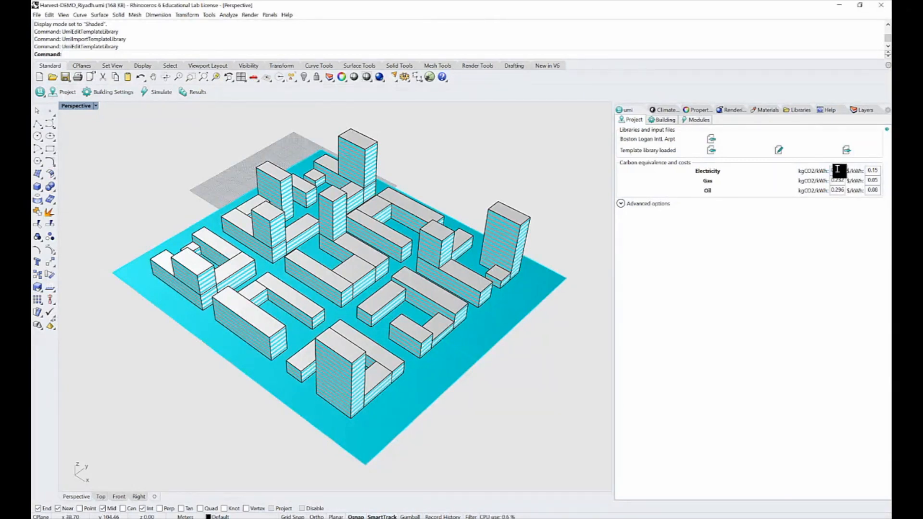
{"action": "triple_click", "coordinate": [837, 171]}
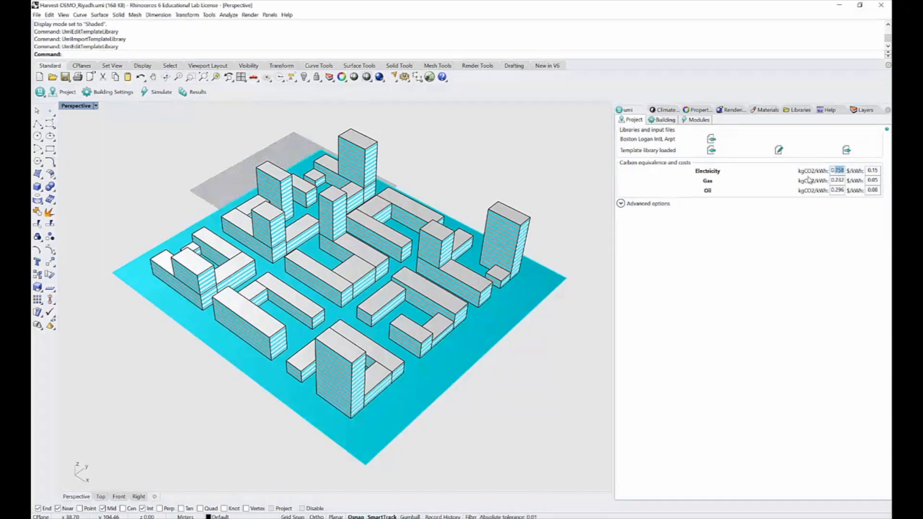
{"action": "mouse_move", "coordinate": [773, 180]}
{"action": "type", "text": "0.3"}
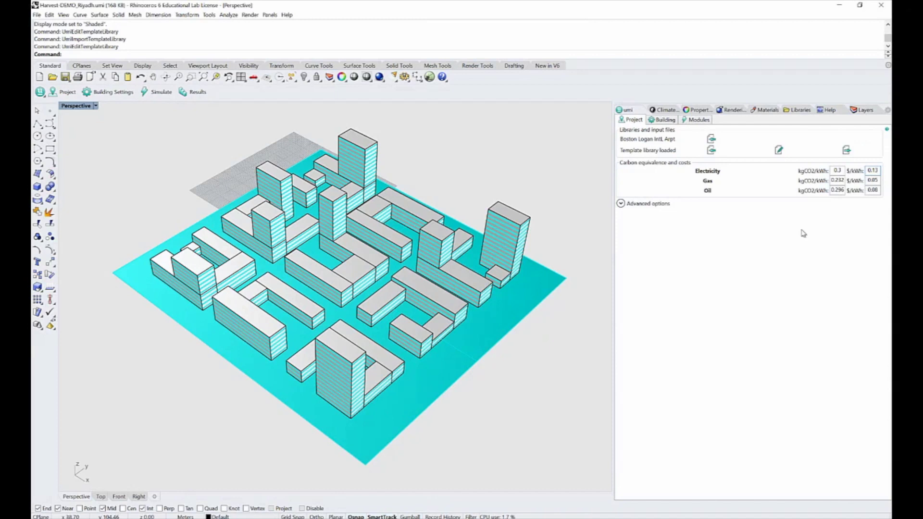
{"action": "mouse_move", "coordinate": [762, 210]}
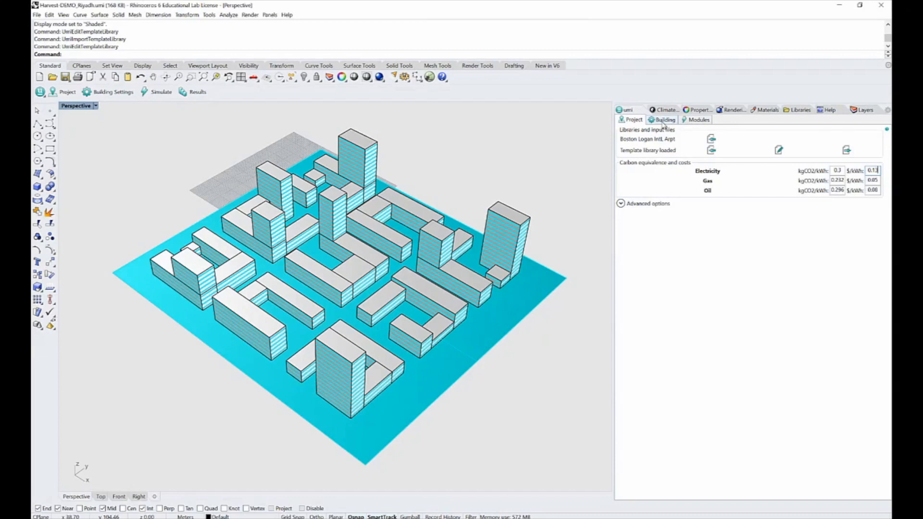
- Show the Energy simulator choices for the four selected buildings in the umi Building settings
{"action": "left_click", "coordinate": [664, 119]}
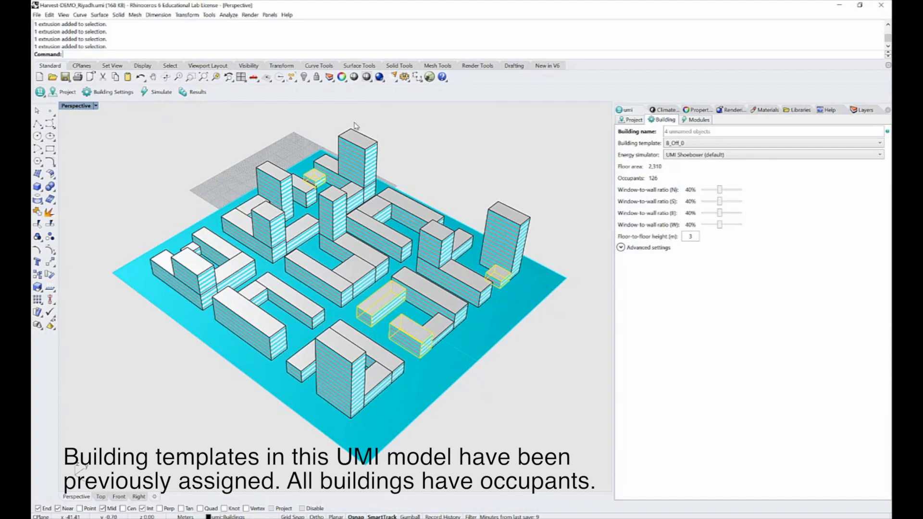
{"action": "mouse_move", "coordinate": [447, 161]}
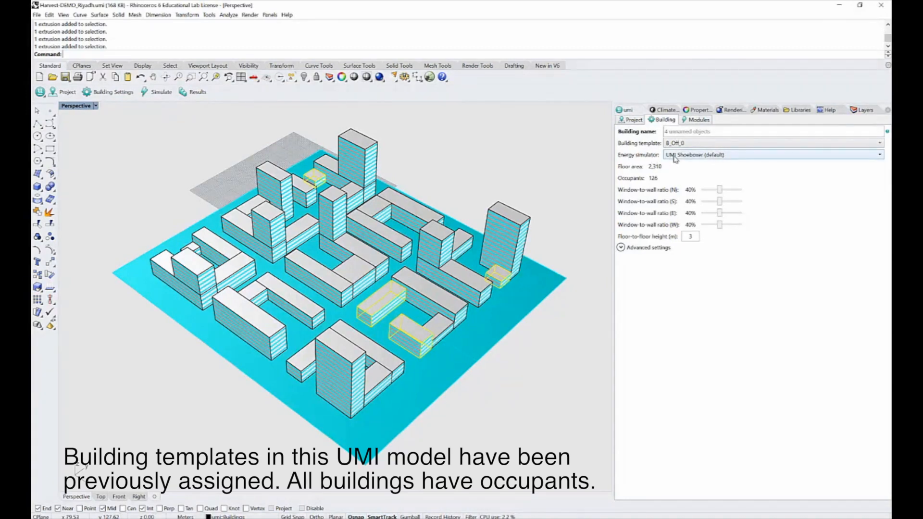
{"action": "left_click", "coordinate": [877, 154]}
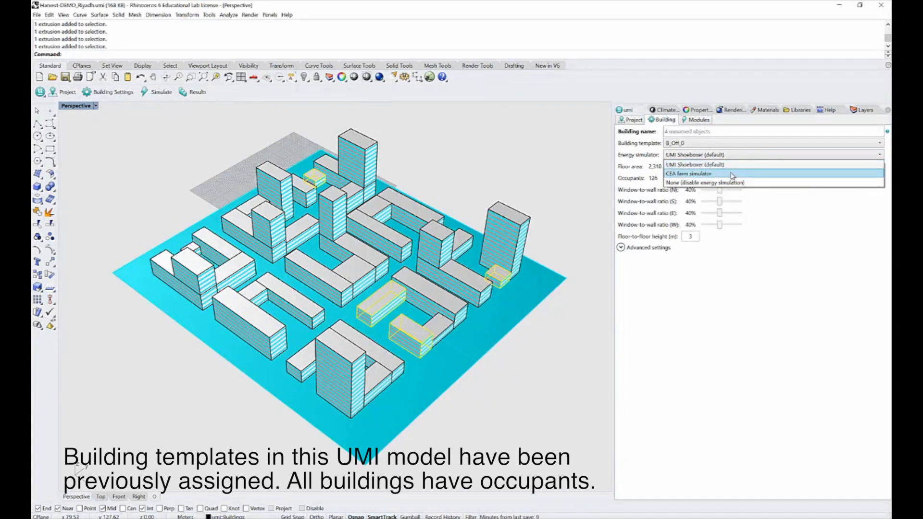
- Assign the CEA farm simulator to the four buildings (window-to-wall ratio 0%) and deselect them
{"action": "left_click", "coordinate": [688, 174]}
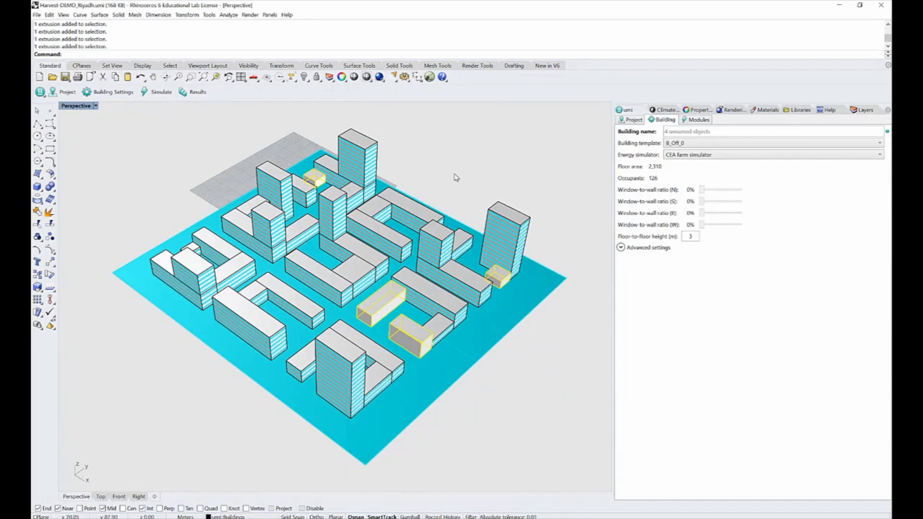
{"action": "mouse_move", "coordinate": [305, 181]}
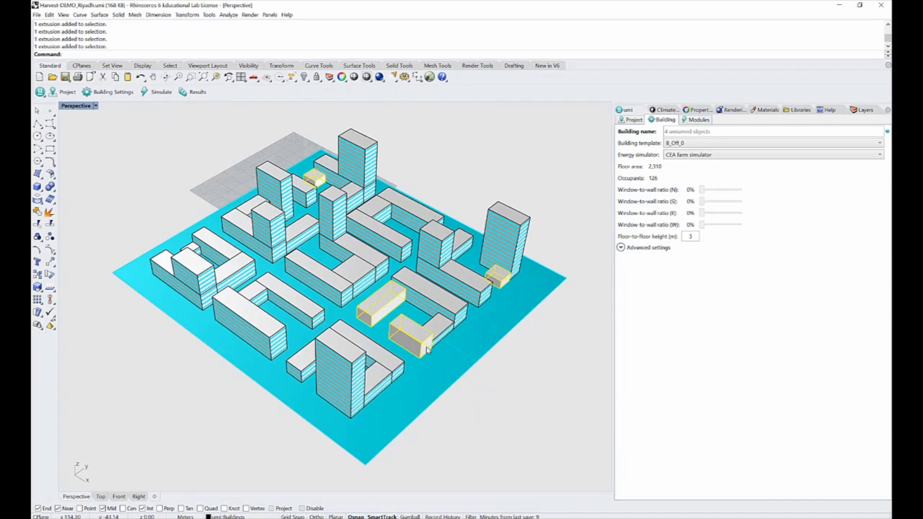
{"action": "mouse_move", "coordinate": [584, 251]}
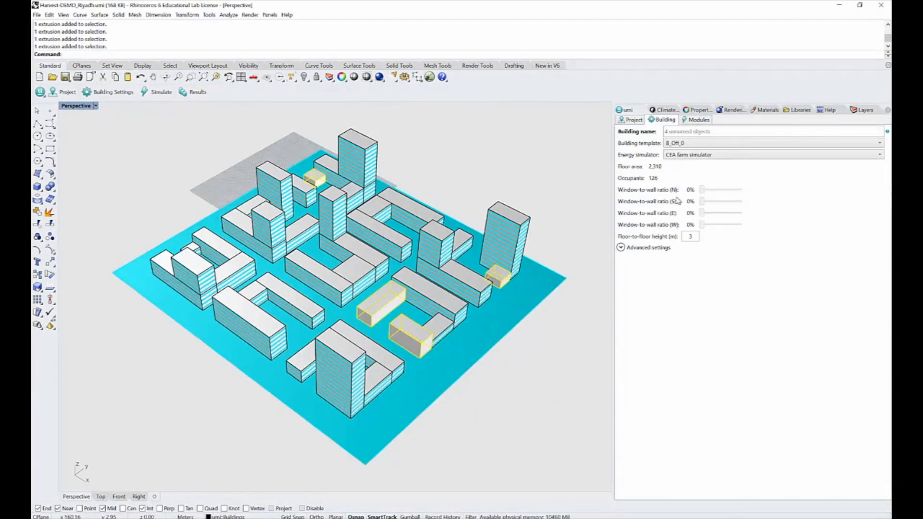
{"action": "mouse_move", "coordinate": [675, 213]}
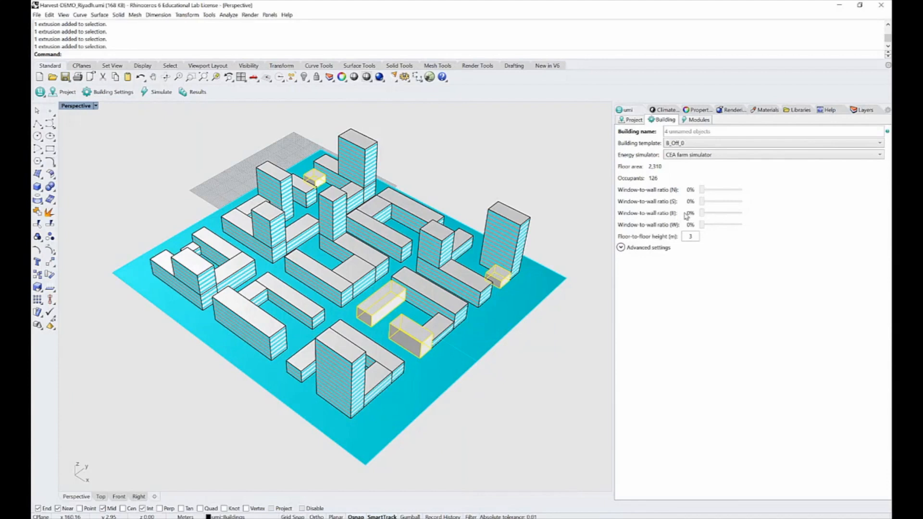
{"action": "mouse_move", "coordinate": [759, 216]}
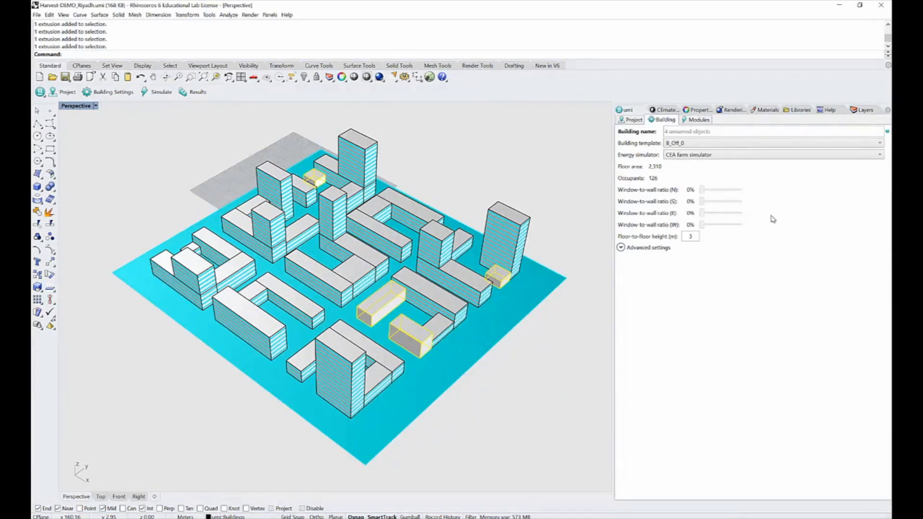
{"action": "mouse_move", "coordinate": [443, 180]}
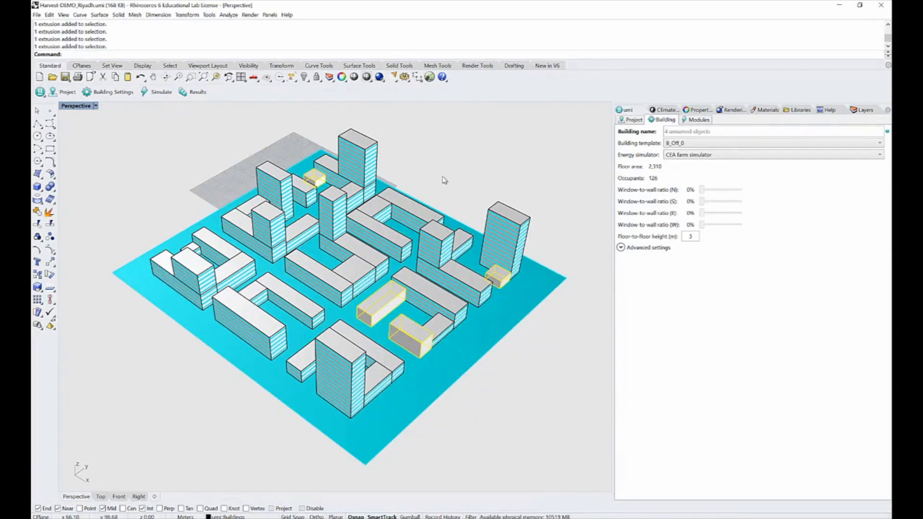
{"action": "left_click", "coordinate": [442, 171]}
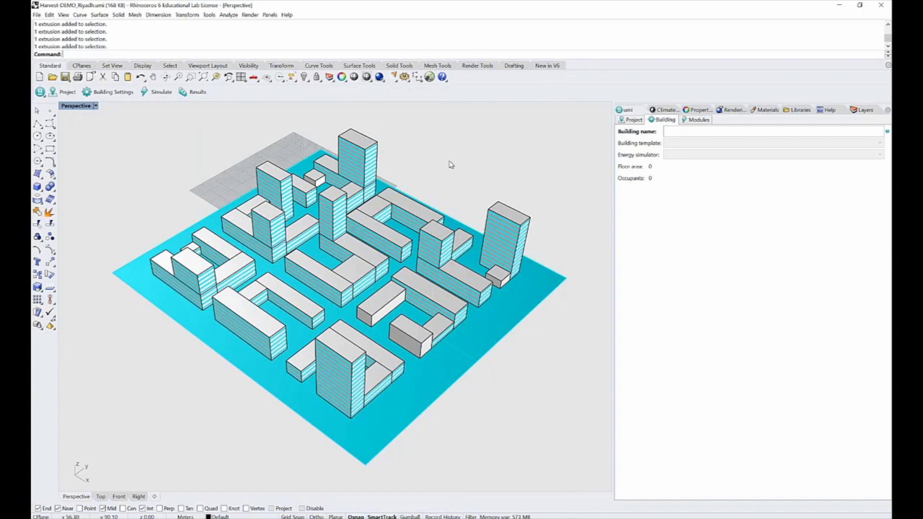
- Assign CEA crop templates to each farm building, including CEA_O_OrangeCrops for the long bar
{"action": "left_click", "coordinate": [497, 277]}
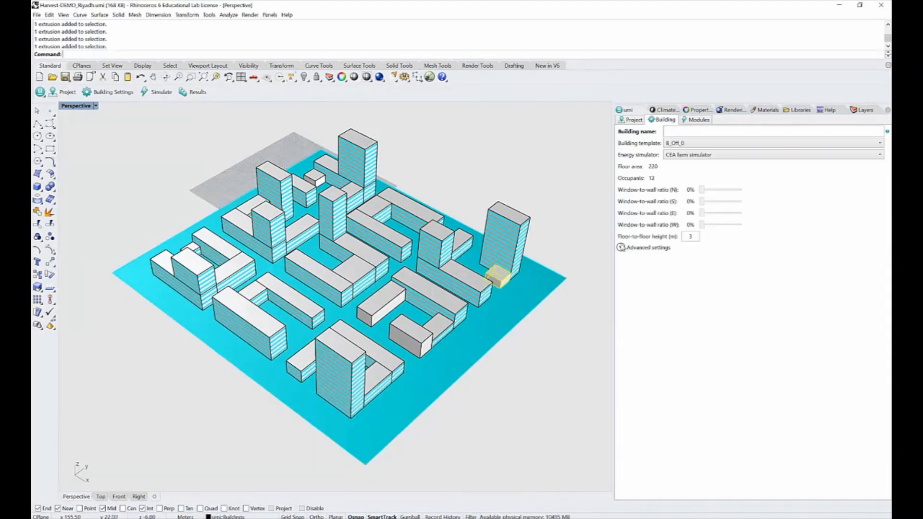
{"action": "left_click", "coordinate": [877, 142]}
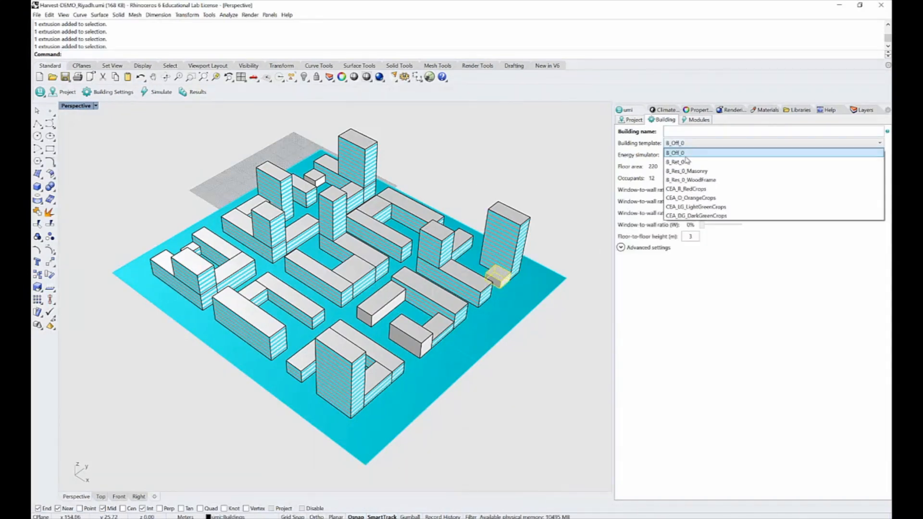
{"action": "left_click", "coordinate": [687, 188]}
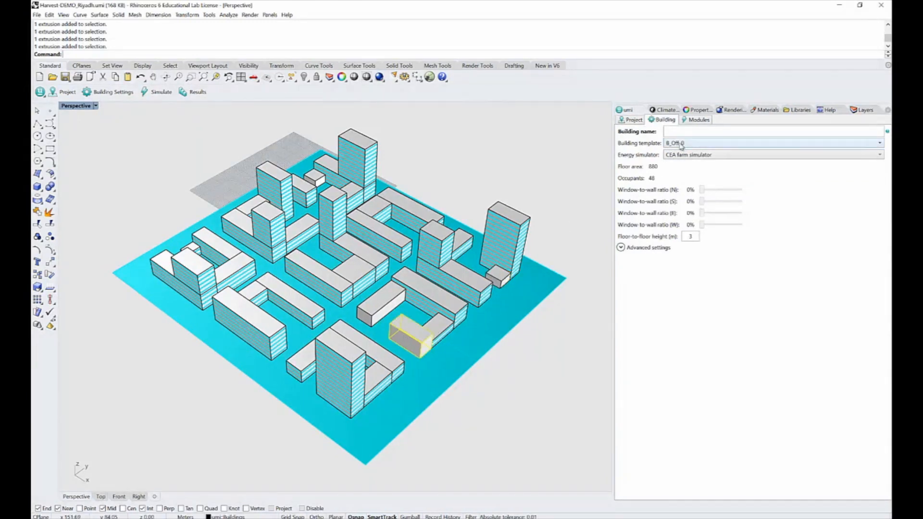
{"action": "left_click", "coordinate": [771, 142]}
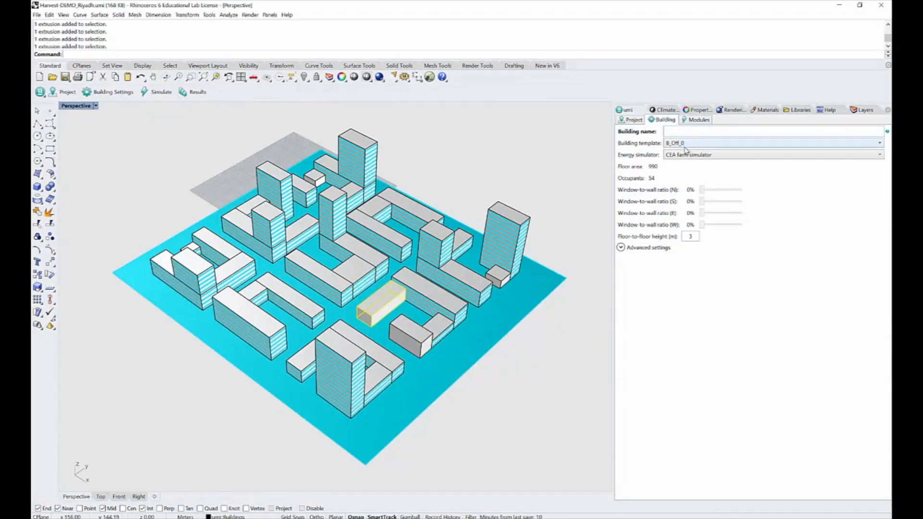
{"action": "left_click", "coordinate": [771, 142]}
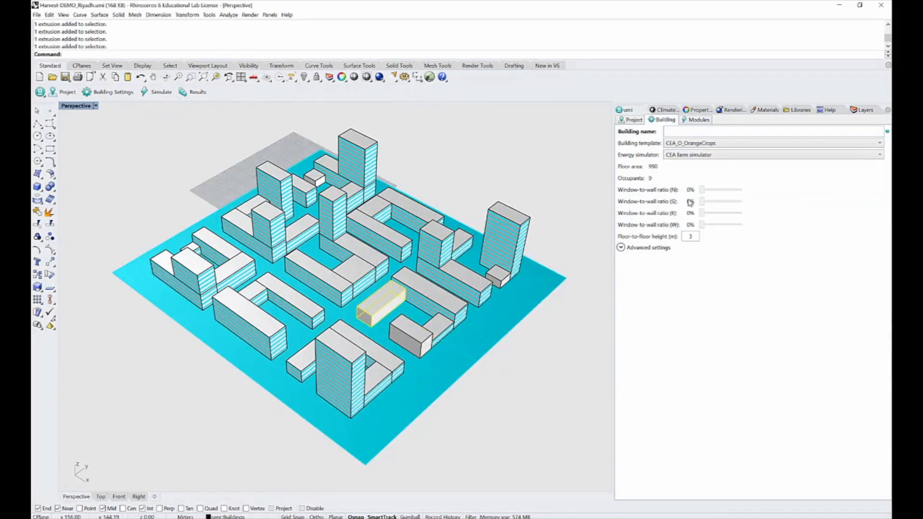
{"action": "left_click", "coordinate": [315, 178]}
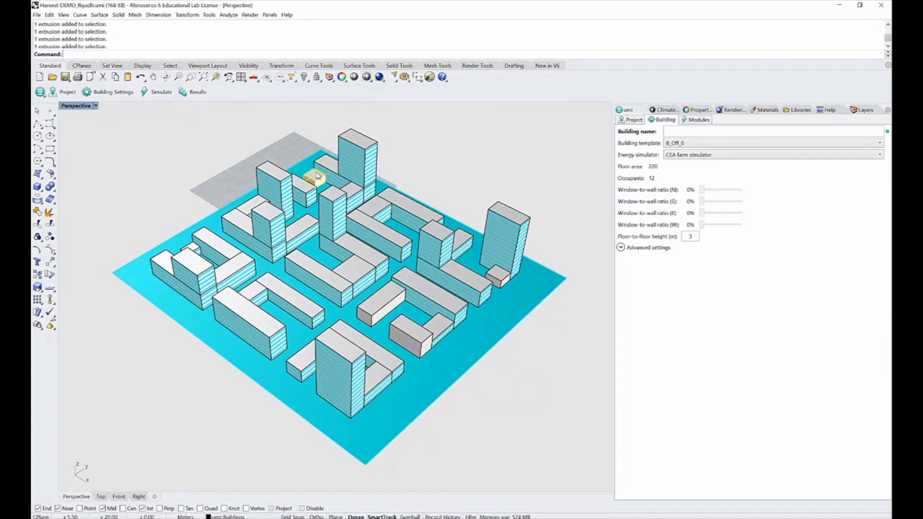
{"action": "left_click", "coordinate": [879, 142]}
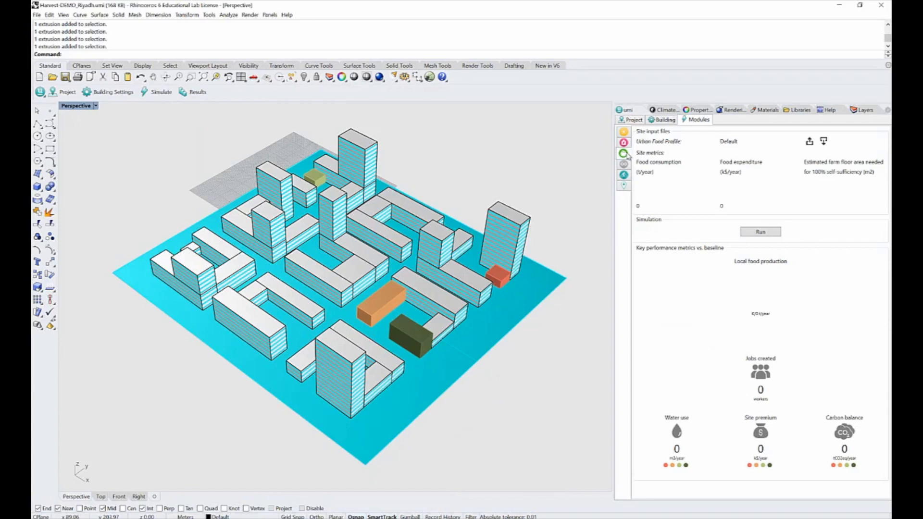
{"action": "mouse_move", "coordinate": [445, 170]}
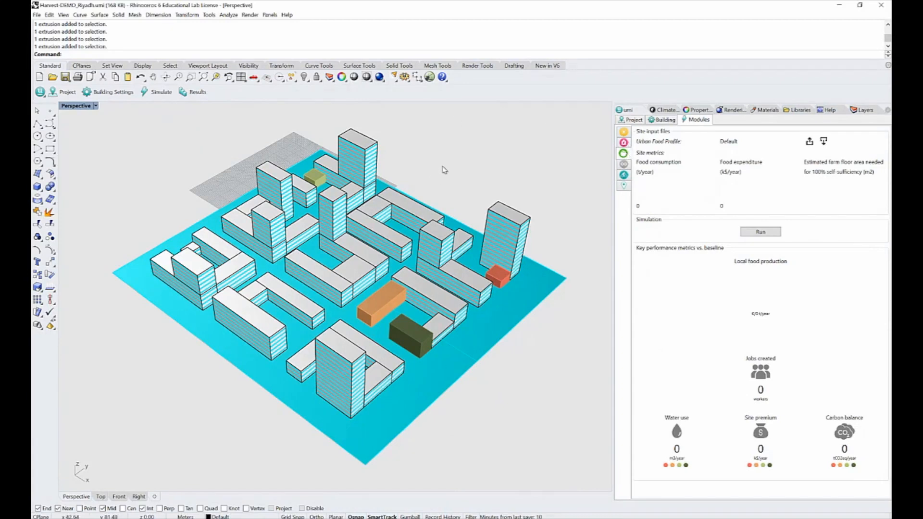
{"action": "mouse_move", "coordinate": [429, 151]}
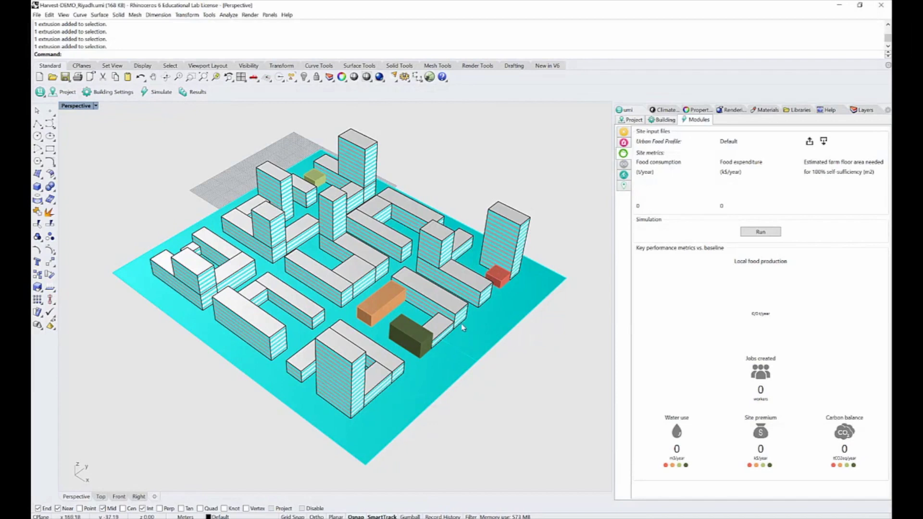
{"action": "mouse_move", "coordinate": [537, 347]}
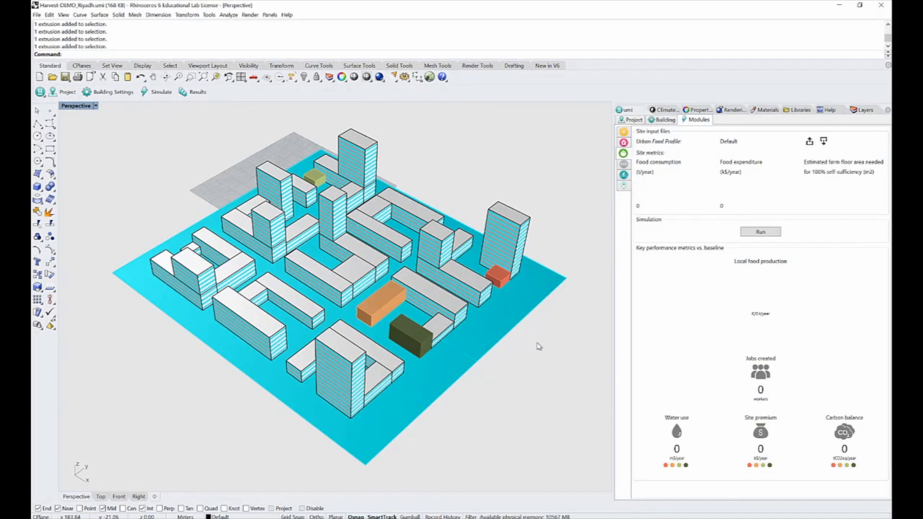
{"action": "mouse_move", "coordinate": [309, 191]}
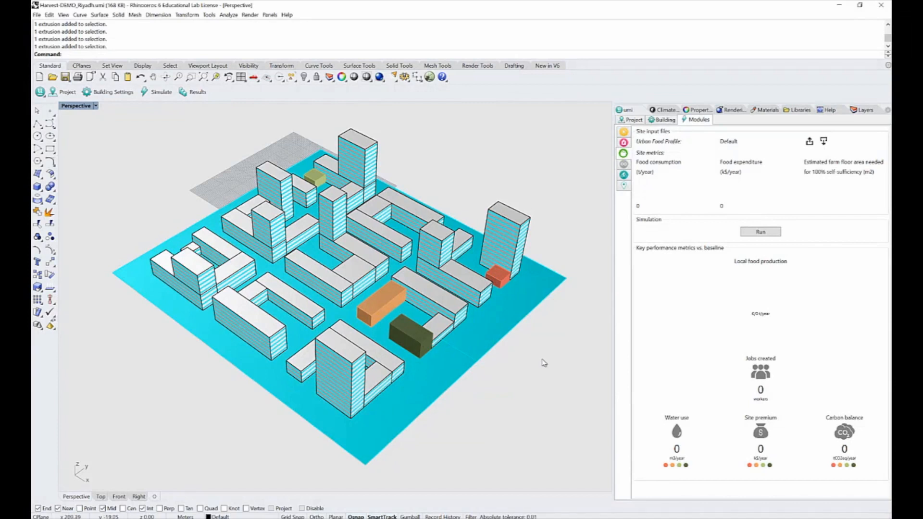
{"action": "mouse_move", "coordinate": [721, 409]}
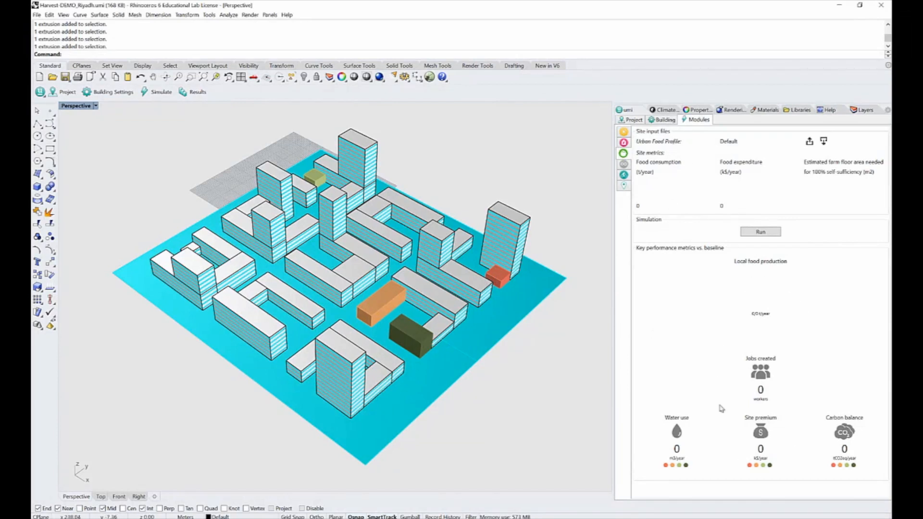
{"action": "mouse_move", "coordinate": [809, 447]}
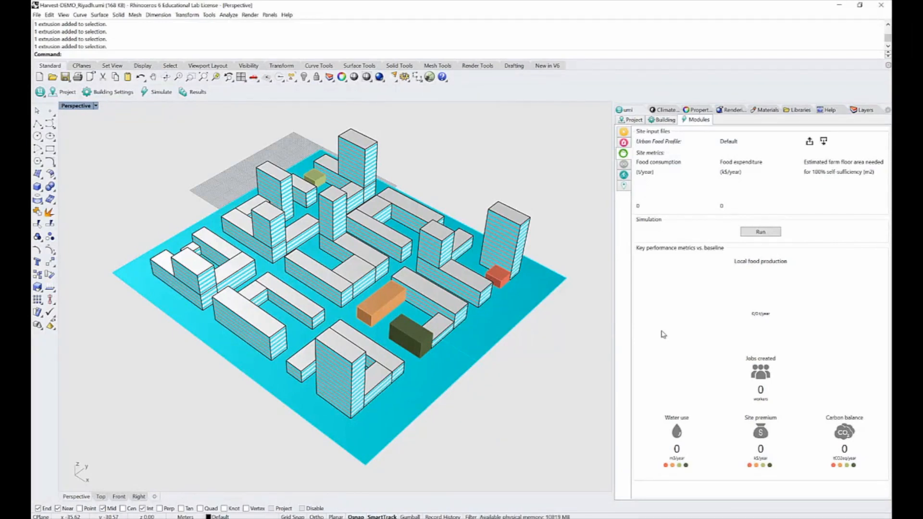
{"action": "mouse_move", "coordinate": [677, 253]}
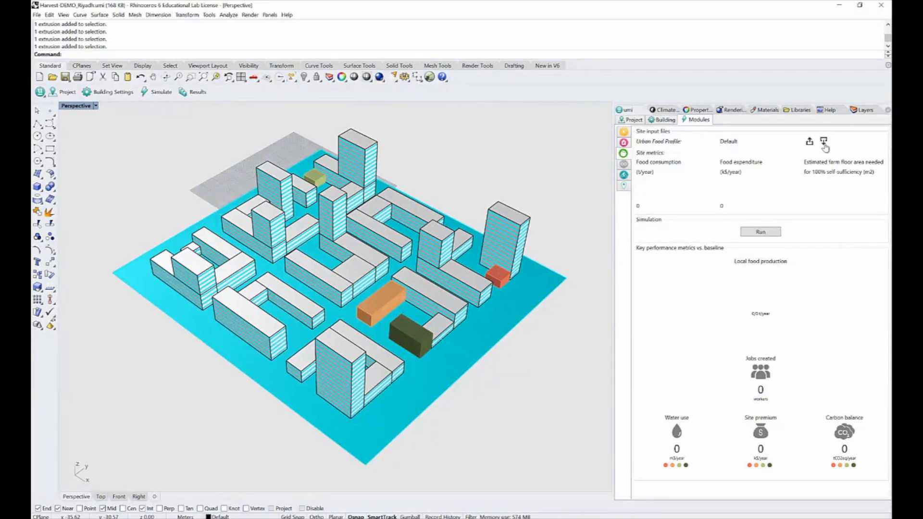
- Load UFP_Boston.fpr from C:\harvest\DefaultFoodprints as the site's urban food profile
{"action": "left_click", "coordinate": [823, 141]}
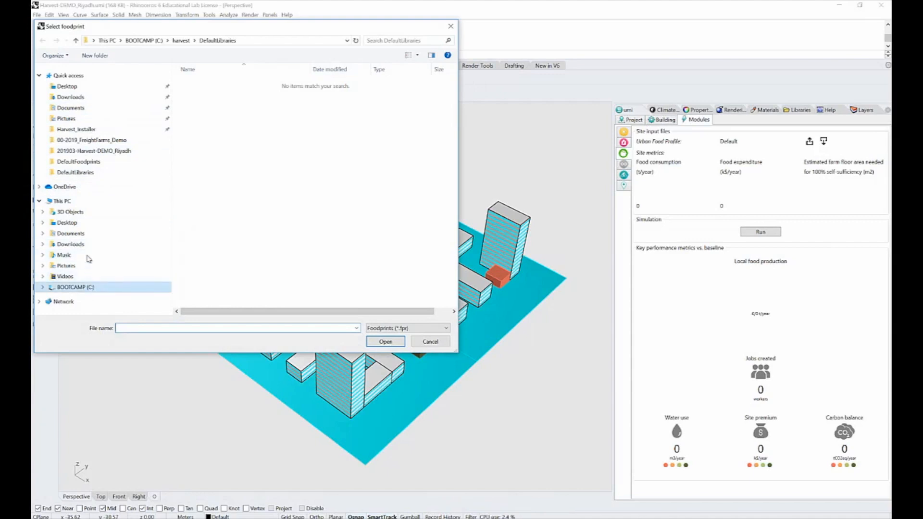
{"action": "left_click", "coordinate": [181, 40]}
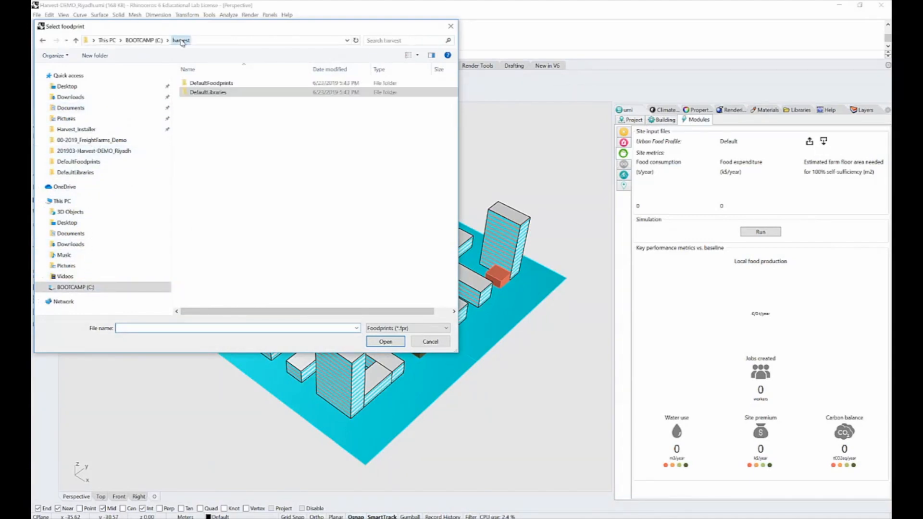
{"action": "left_click", "coordinate": [211, 83]}
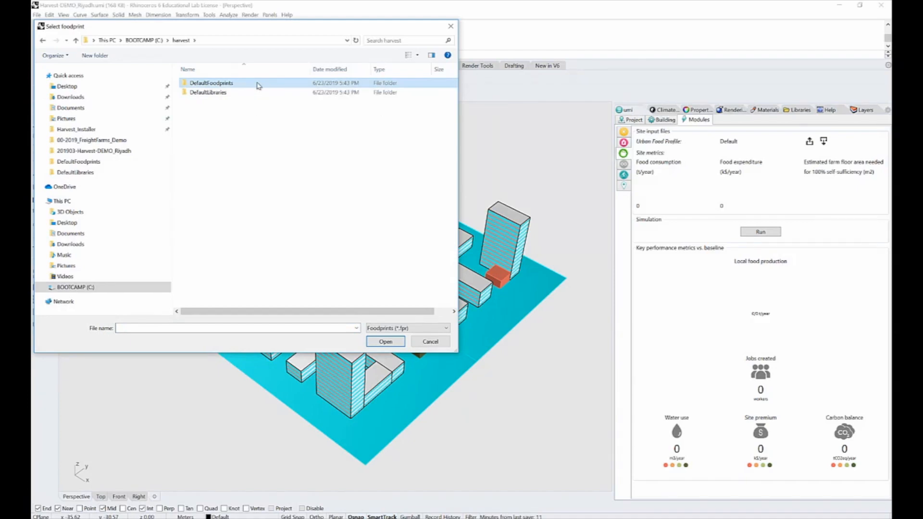
{"action": "double_click", "coordinate": [210, 83]}
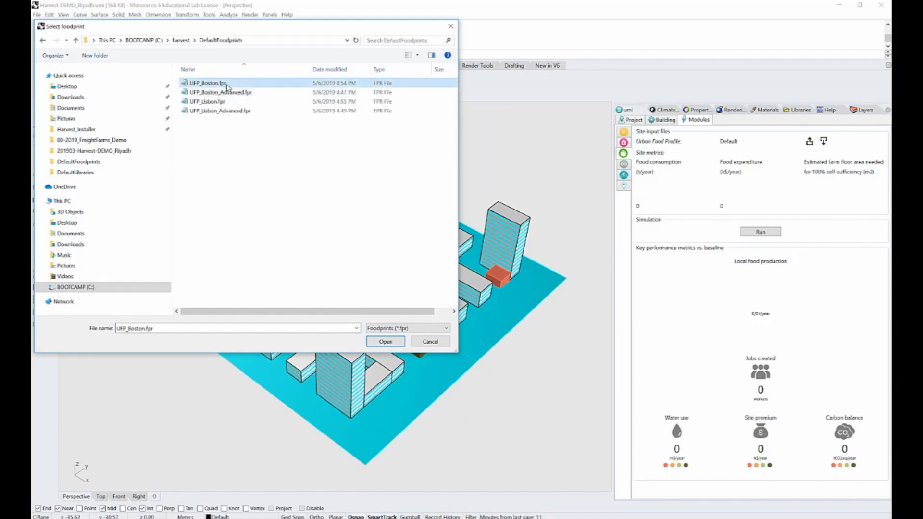
{"action": "left_click", "coordinate": [385, 342]}
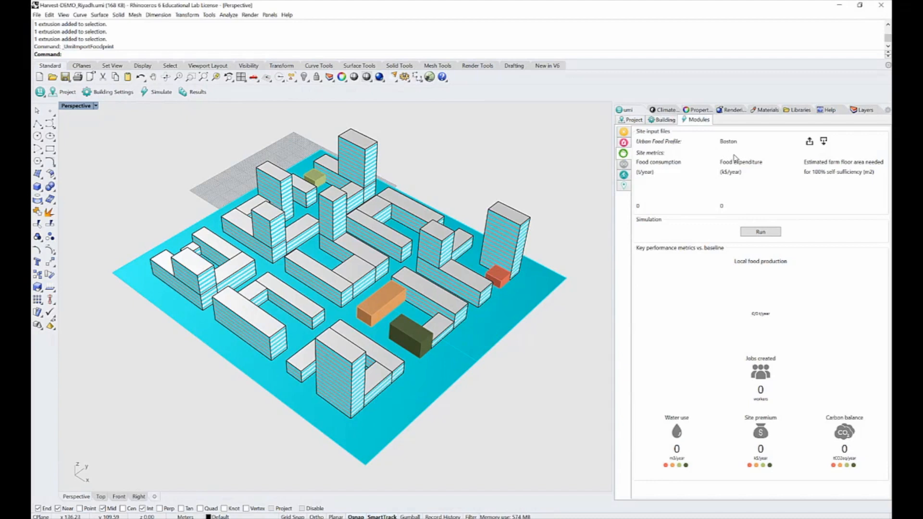
- Launch the Harvest simulation run for all buildings with EnergyPlus
{"action": "left_click", "coordinate": [759, 231]}
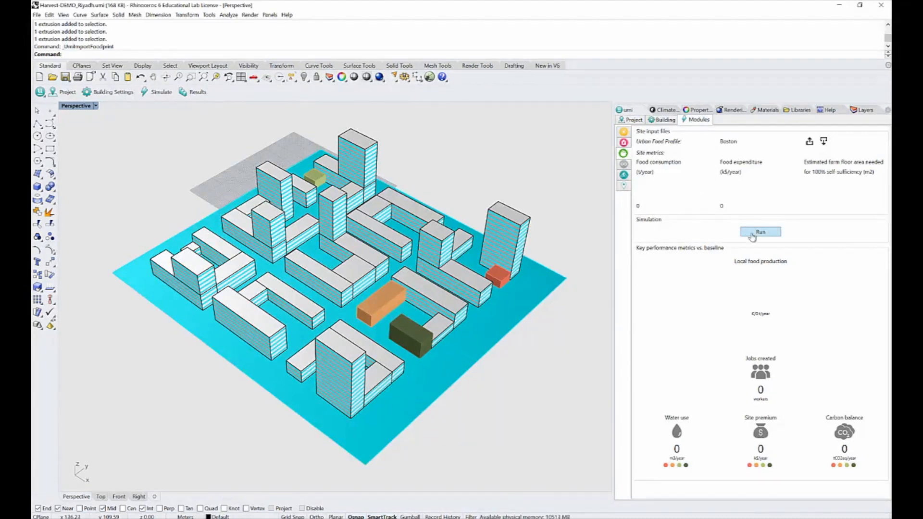
{"action": "mouse_move", "coordinate": [760, 232]}
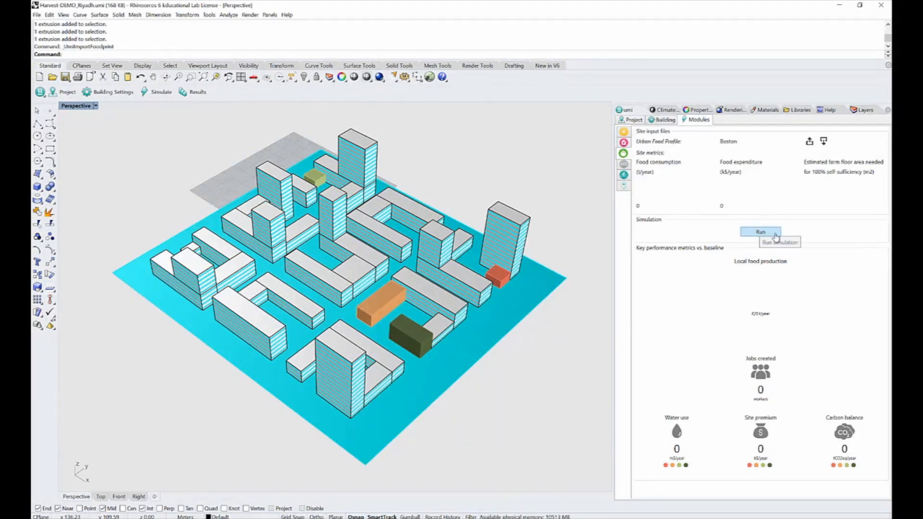
{"action": "left_click", "coordinate": [759, 231]}
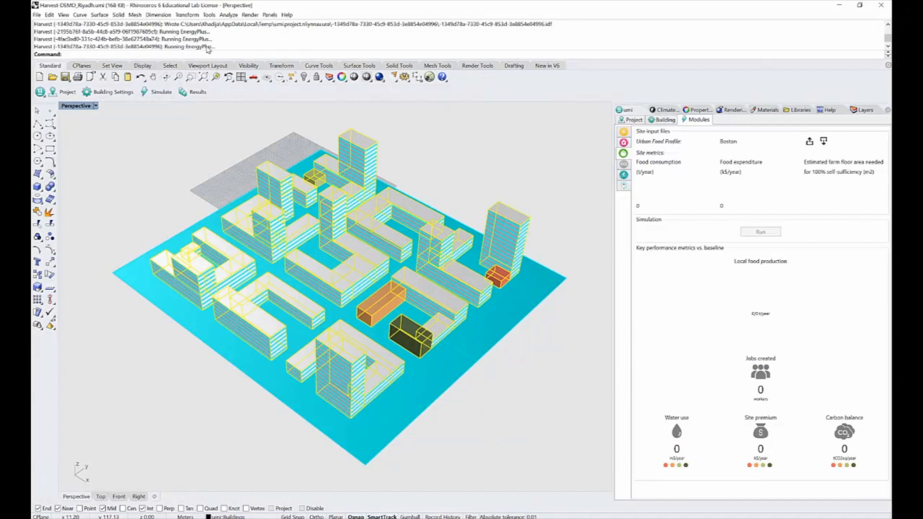
{"action": "mouse_move", "coordinate": [228, 51]}
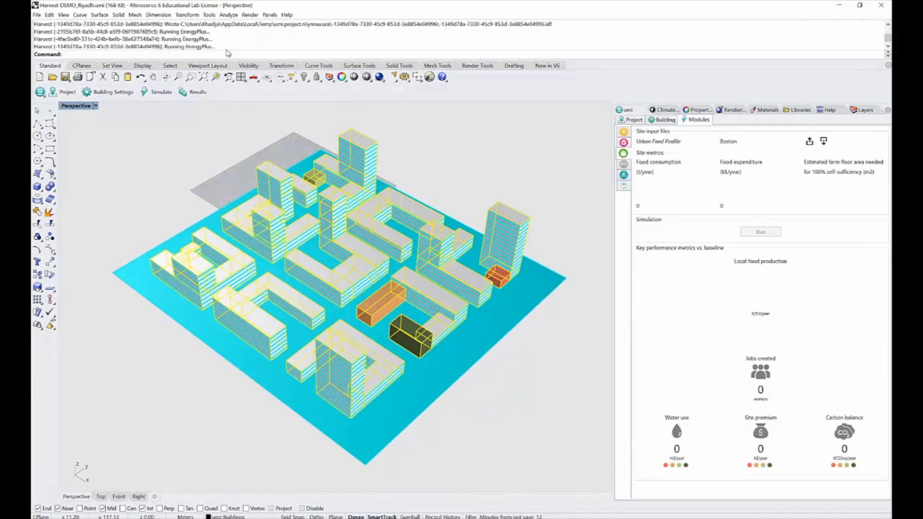
{"action": "mouse_move", "coordinate": [227, 52]}
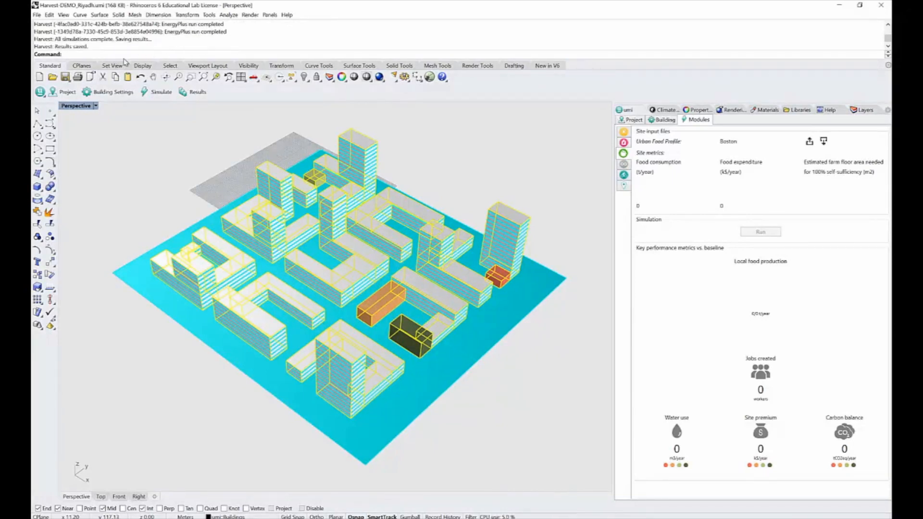
- Refresh the Modules panel to display 45% local food production, 21 jobs, 2,256 water use and 41 carbon balance
{"action": "left_click", "coordinate": [760, 232]}
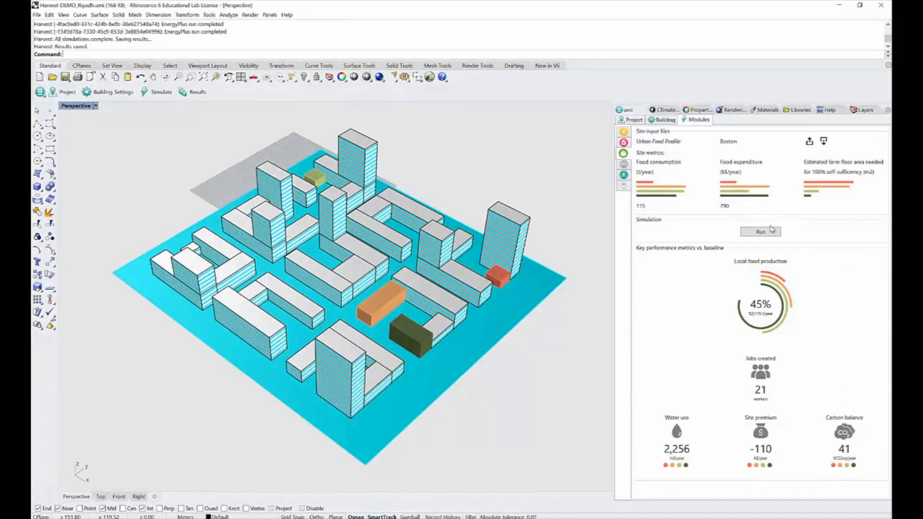
{"action": "mouse_move", "coordinate": [619, 191]}
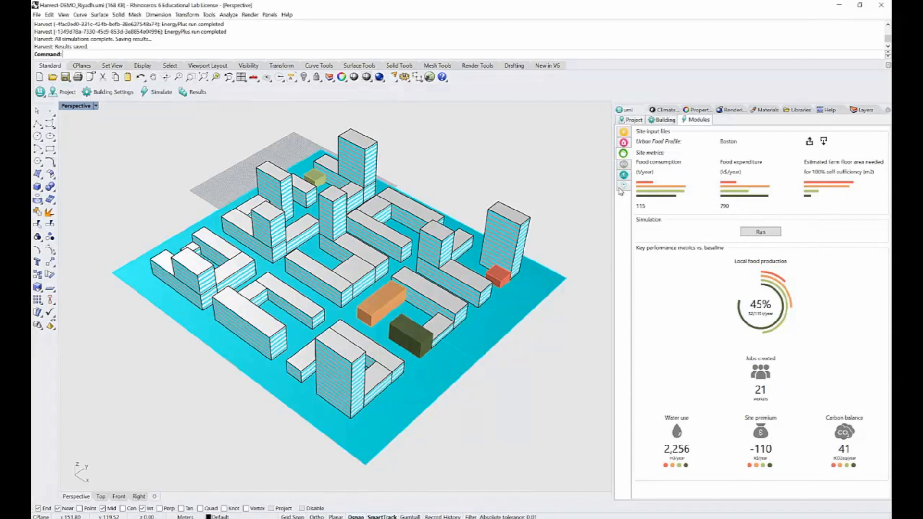
{"action": "mouse_move", "coordinate": [784, 166]}
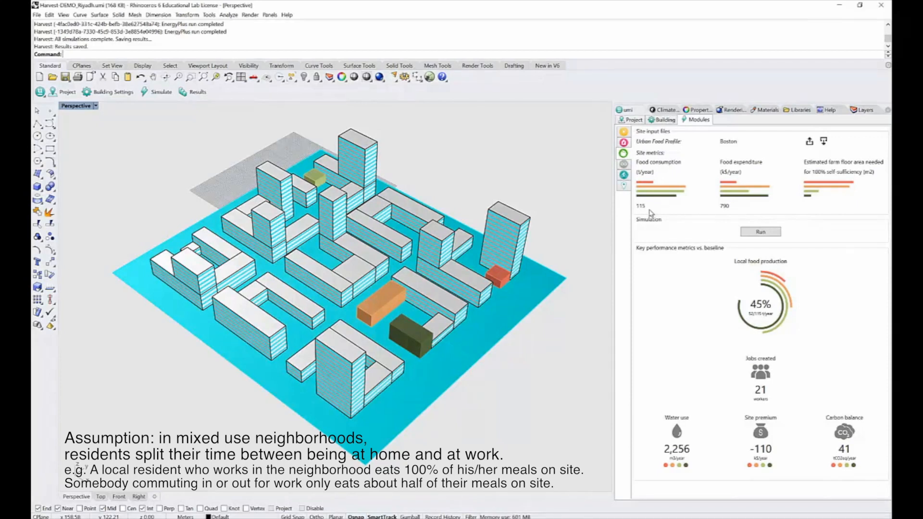
{"action": "mouse_move", "coordinate": [647, 195]}
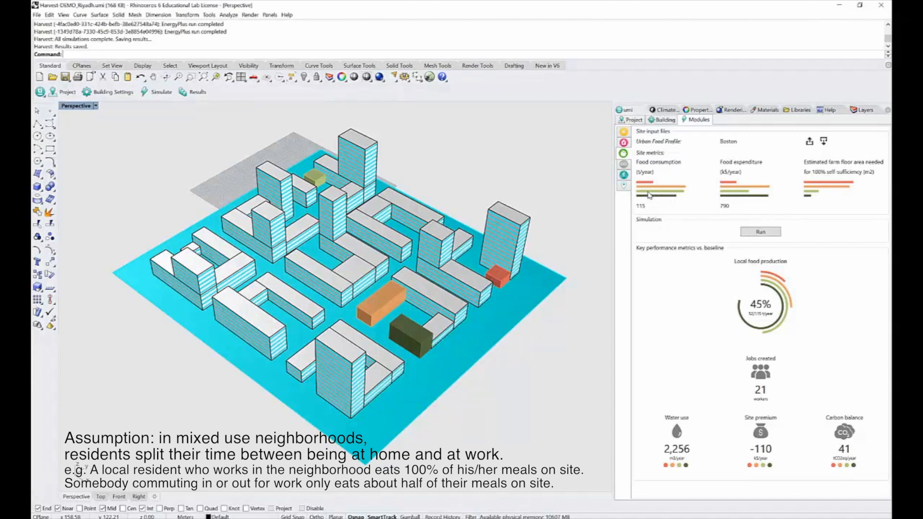
{"action": "mouse_move", "coordinate": [648, 197]}
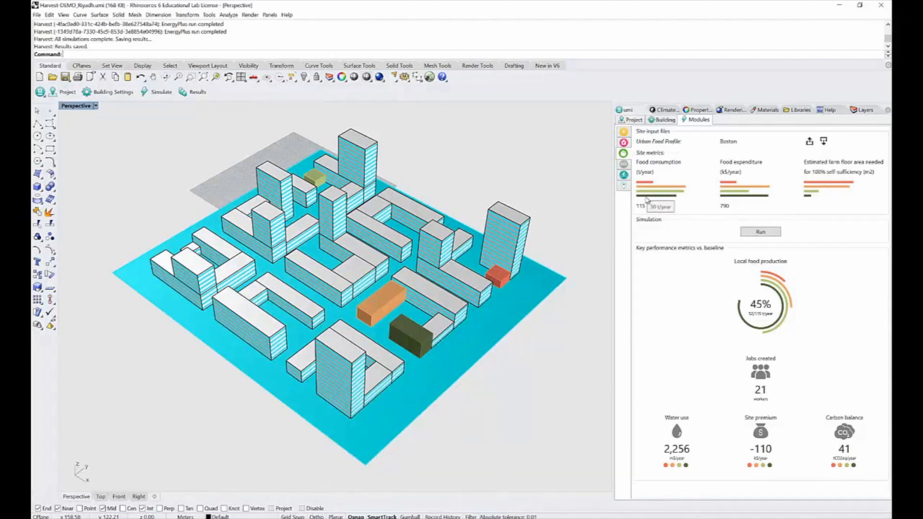
{"action": "mouse_move", "coordinate": [748, 171]}
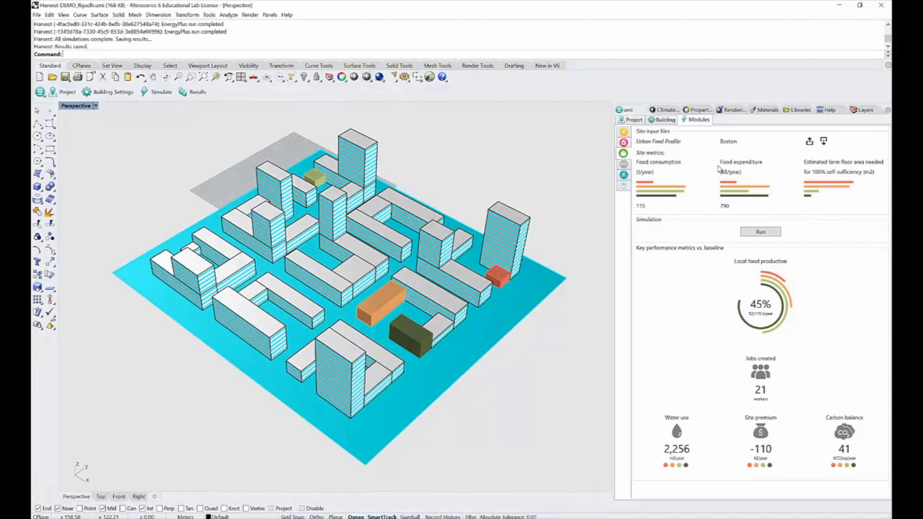
{"action": "mouse_move", "coordinate": [693, 179]}
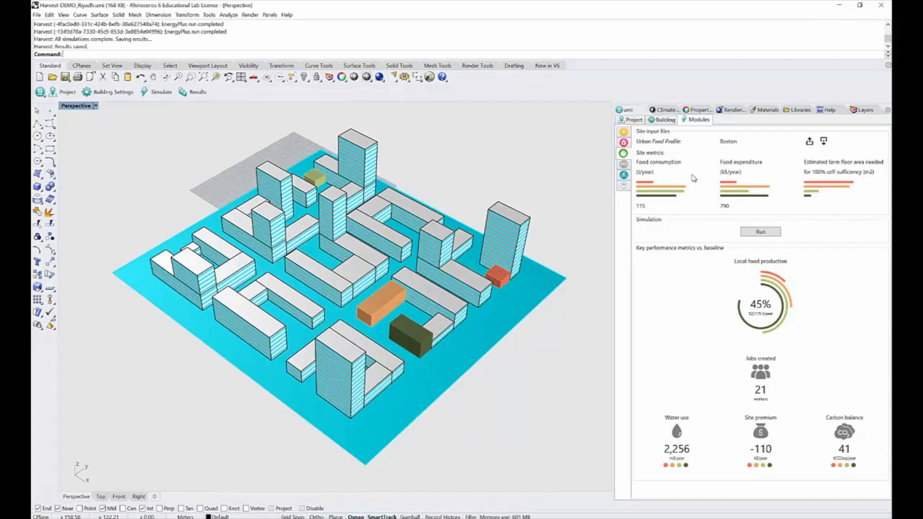
{"action": "mouse_move", "coordinate": [733, 188]}
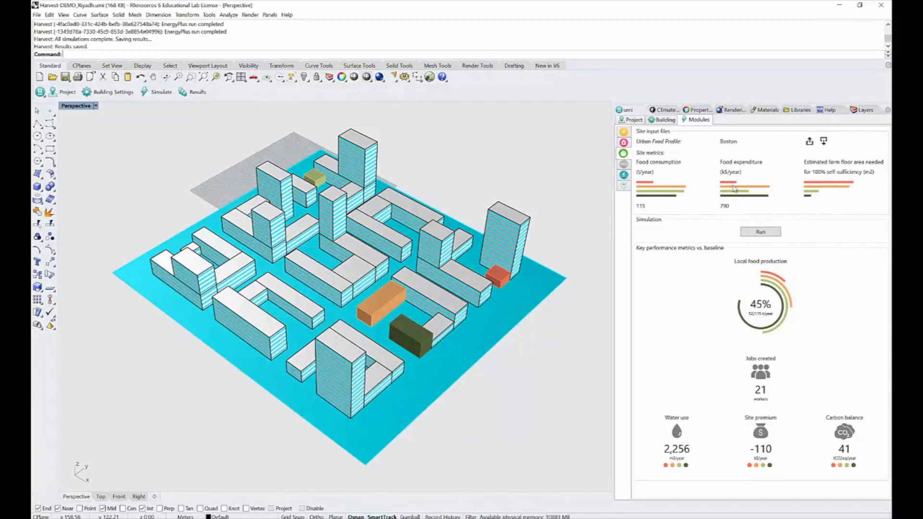
{"action": "mouse_move", "coordinate": [737, 210]}
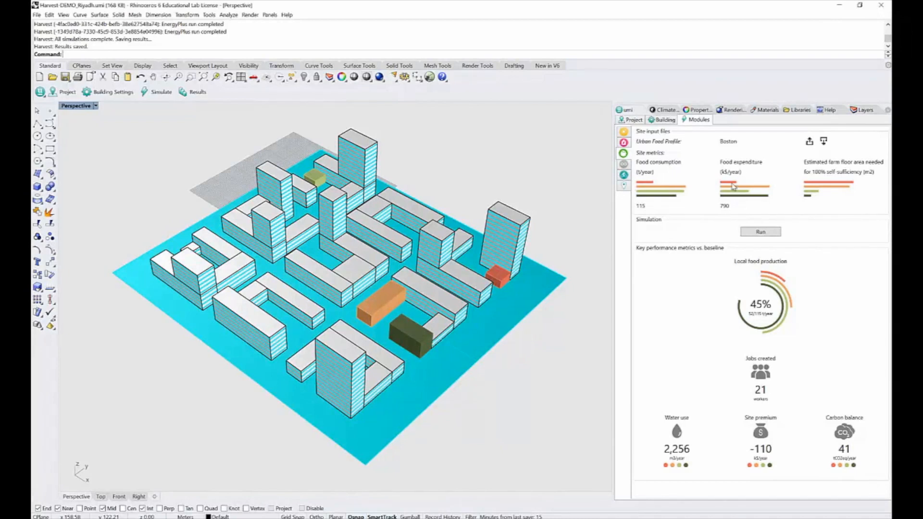
{"action": "mouse_move", "coordinate": [743, 187]}
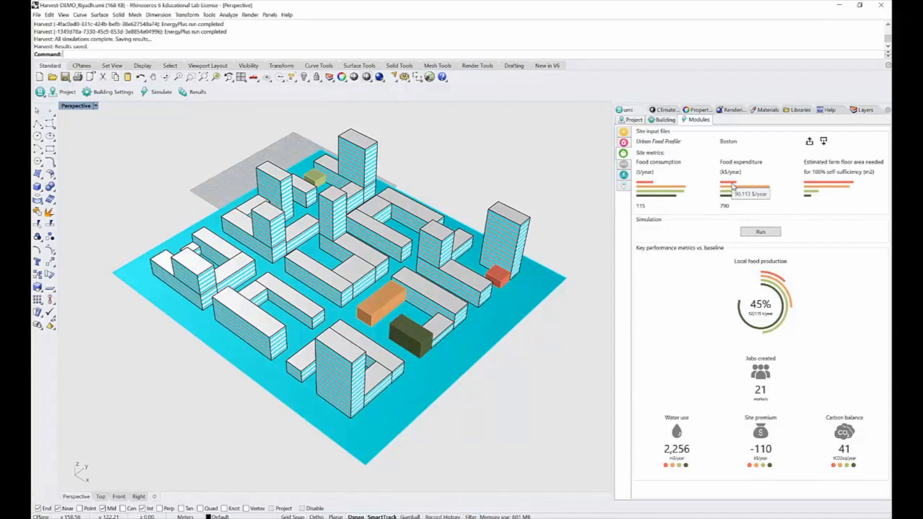
{"action": "mouse_move", "coordinate": [852, 198]}
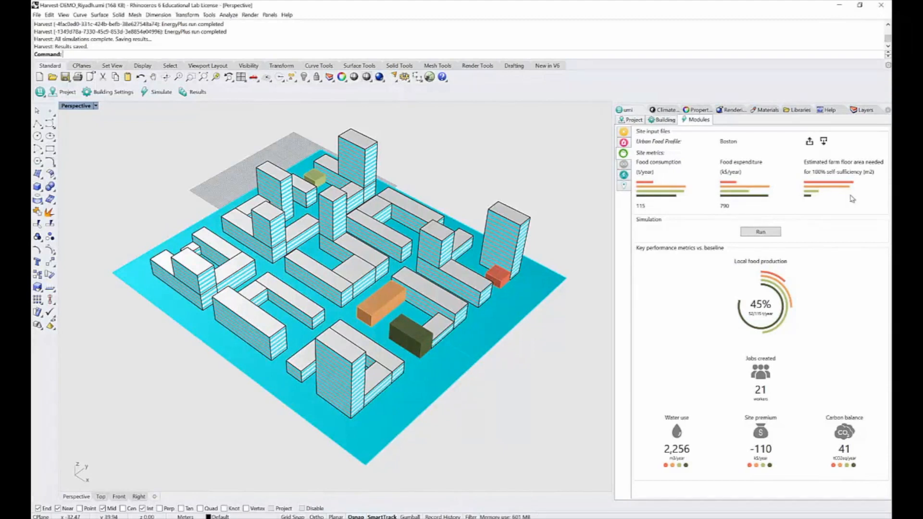
{"action": "mouse_move", "coordinate": [856, 188]}
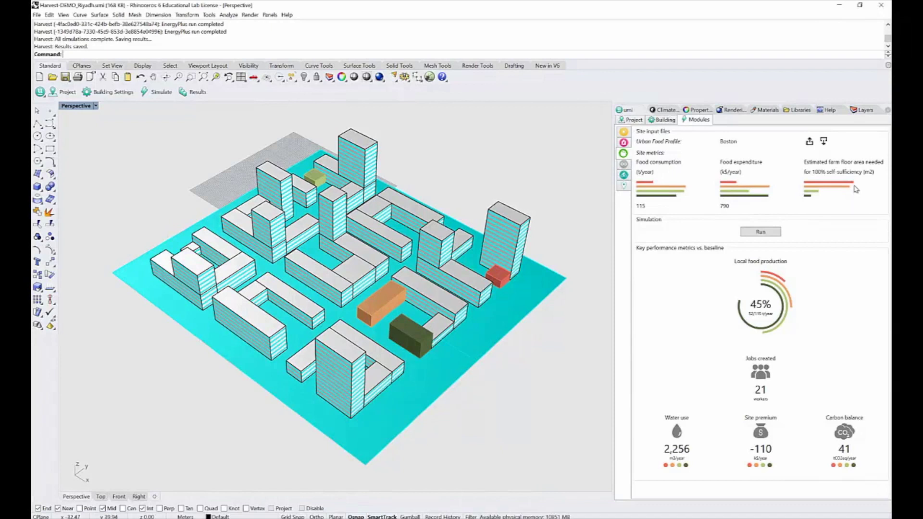
{"action": "mouse_move", "coordinate": [844, 187]}
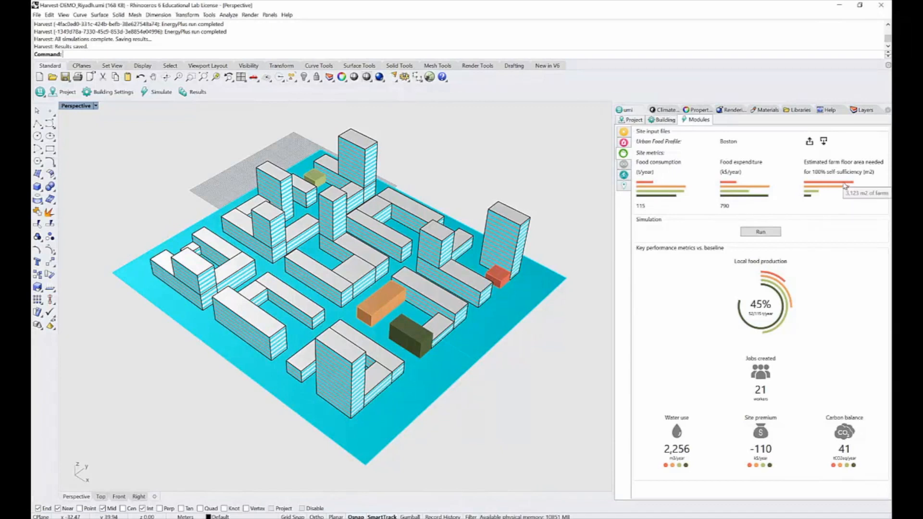
{"action": "mouse_move", "coordinate": [830, 190]}
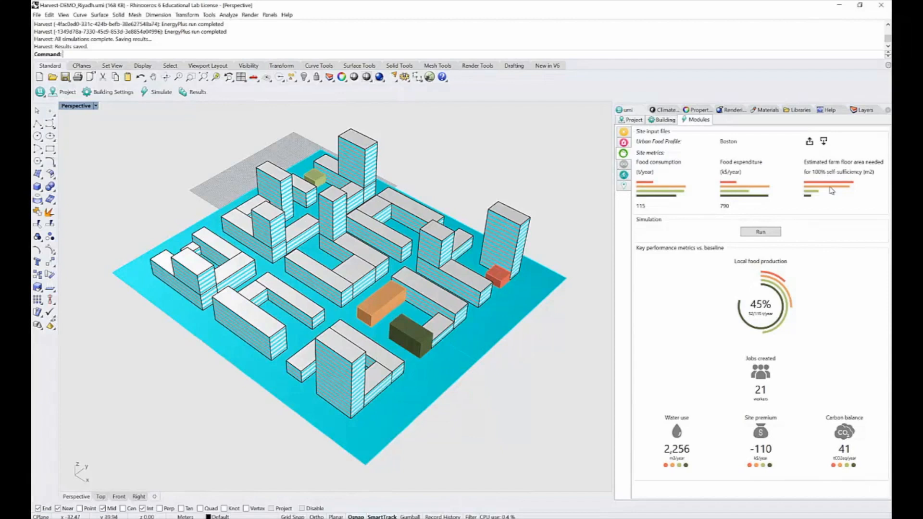
{"action": "mouse_move", "coordinate": [813, 194]}
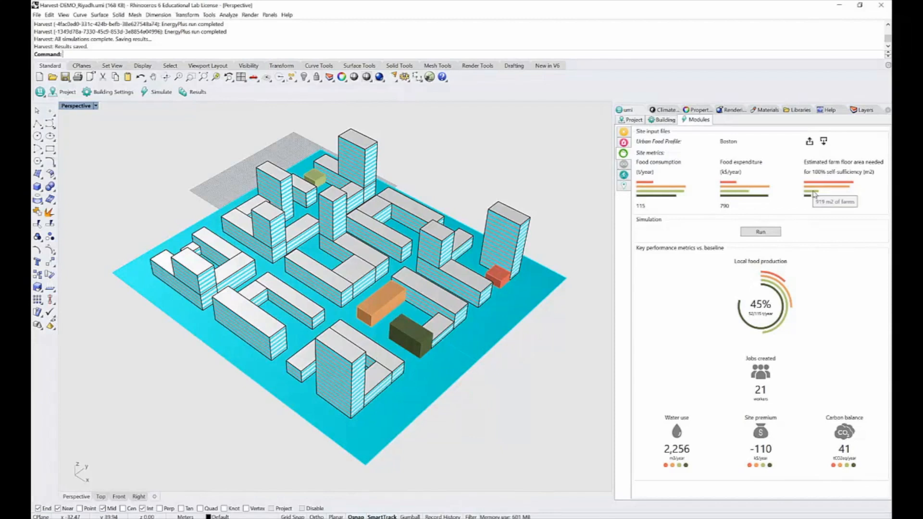
{"action": "mouse_move", "coordinate": [720, 369]}
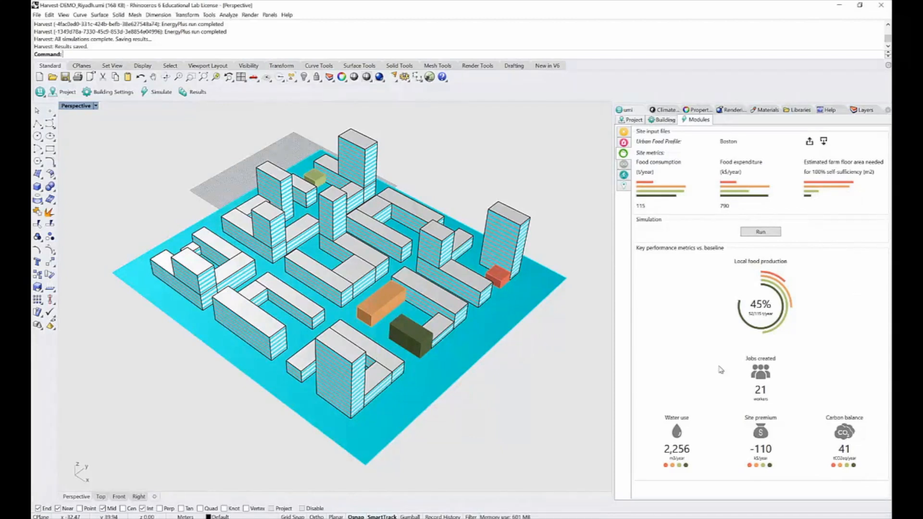
{"action": "mouse_move", "coordinate": [847, 344]}
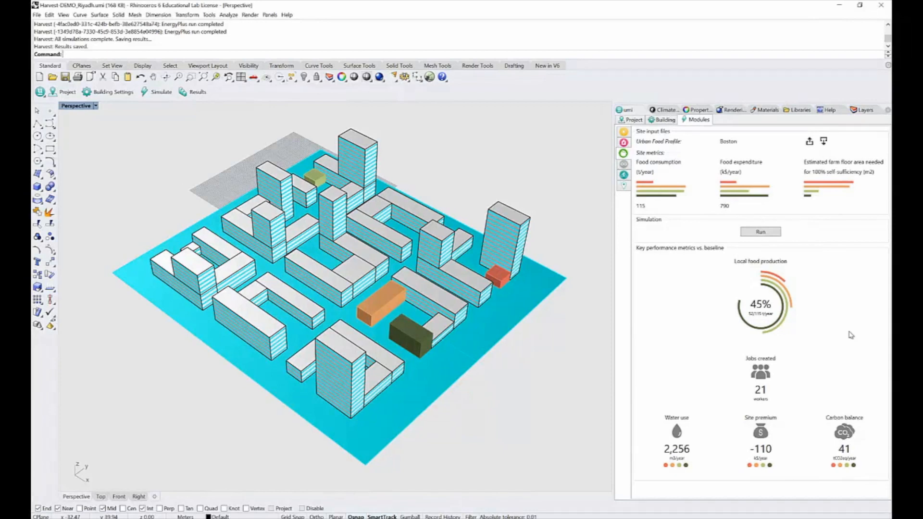
{"action": "mouse_move", "coordinate": [791, 290]}
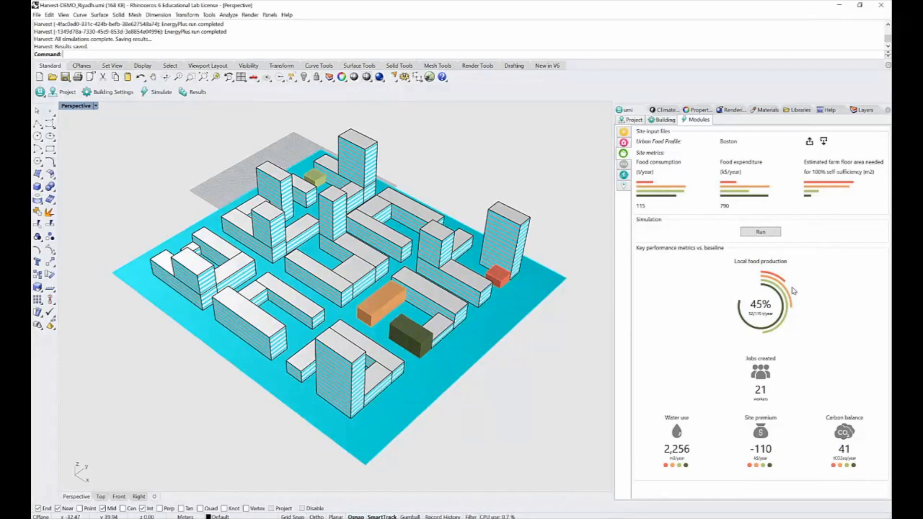
{"action": "mouse_move", "coordinate": [751, 322]}
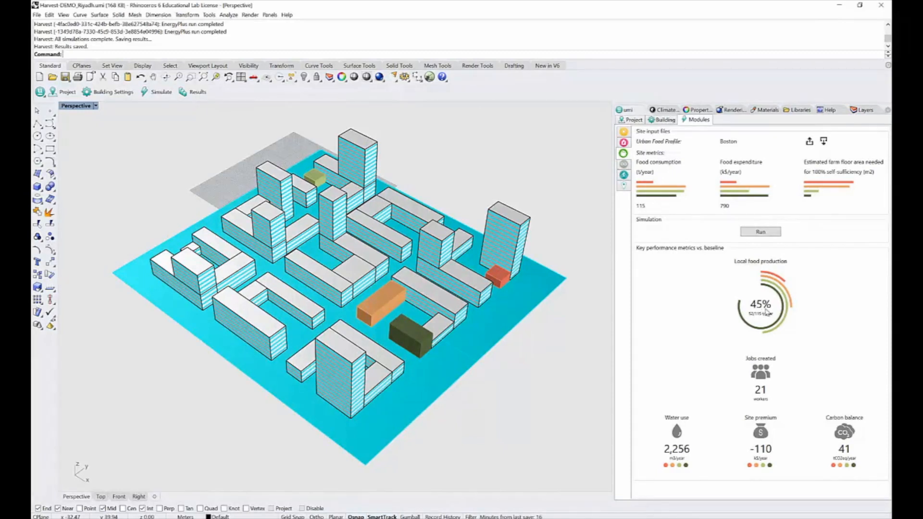
{"action": "mouse_move", "coordinate": [765, 311]}
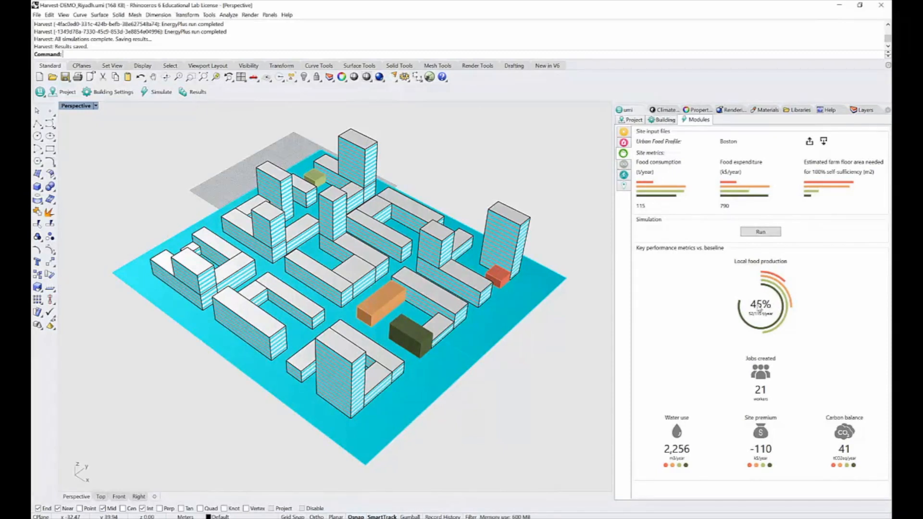
{"action": "mouse_move", "coordinate": [765, 294]}
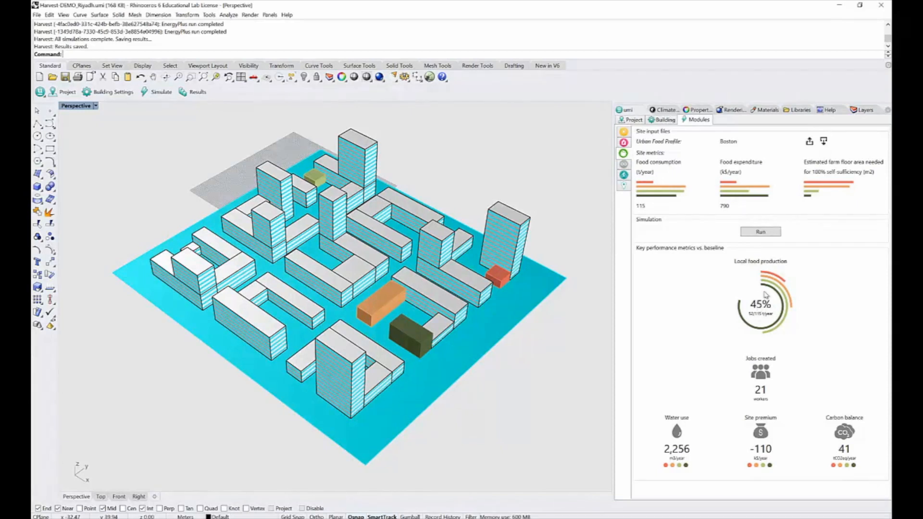
{"action": "mouse_move", "coordinate": [764, 293]}
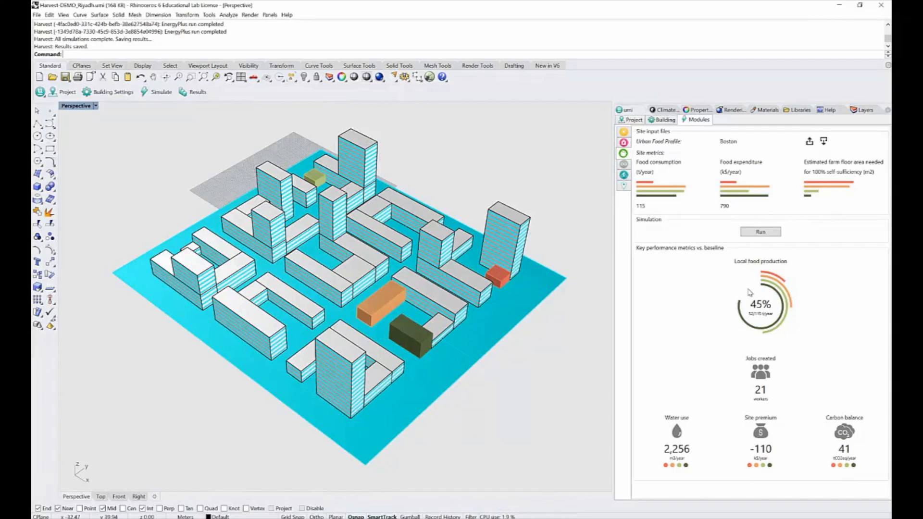
{"action": "mouse_move", "coordinate": [770, 321]}
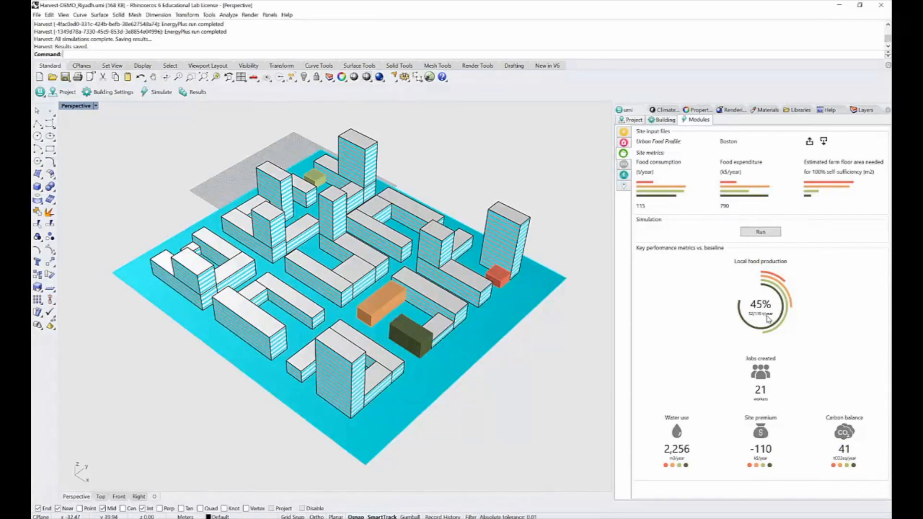
{"action": "mouse_move", "coordinate": [780, 297]}
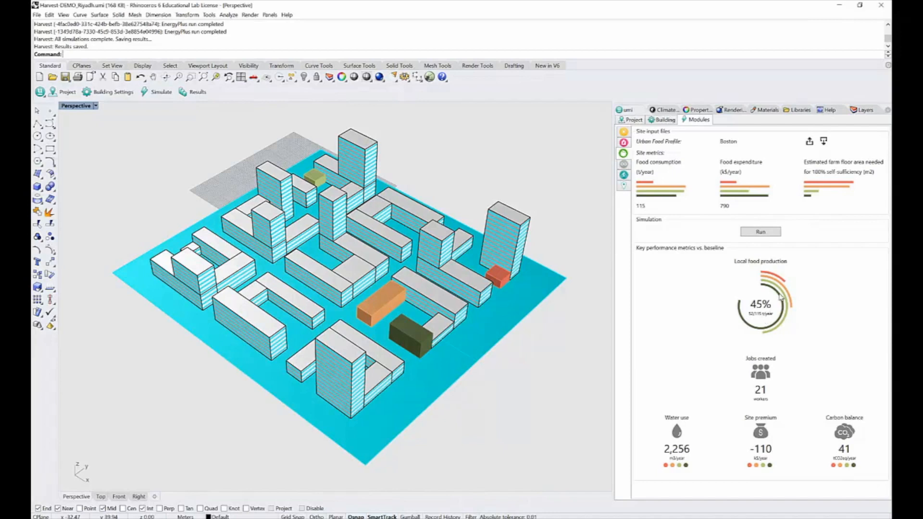
{"action": "mouse_move", "coordinate": [782, 294]}
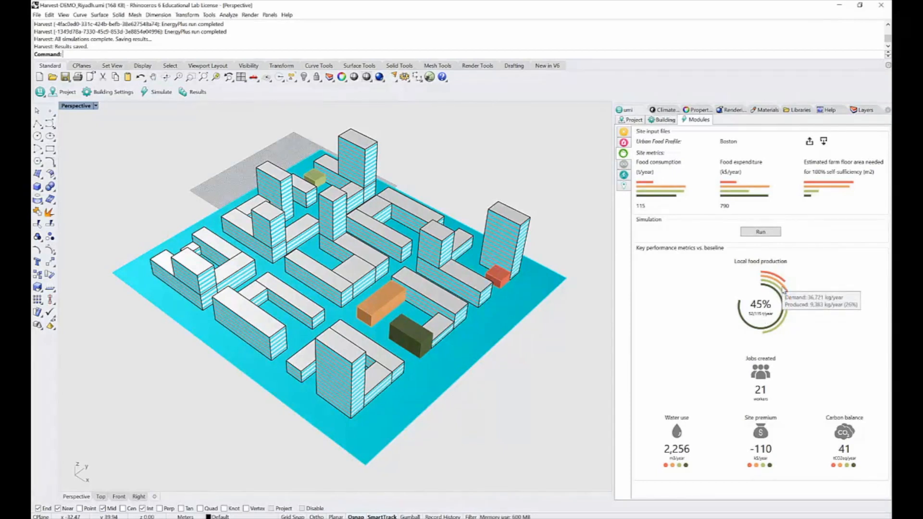
{"action": "mouse_move", "coordinate": [791, 289]}
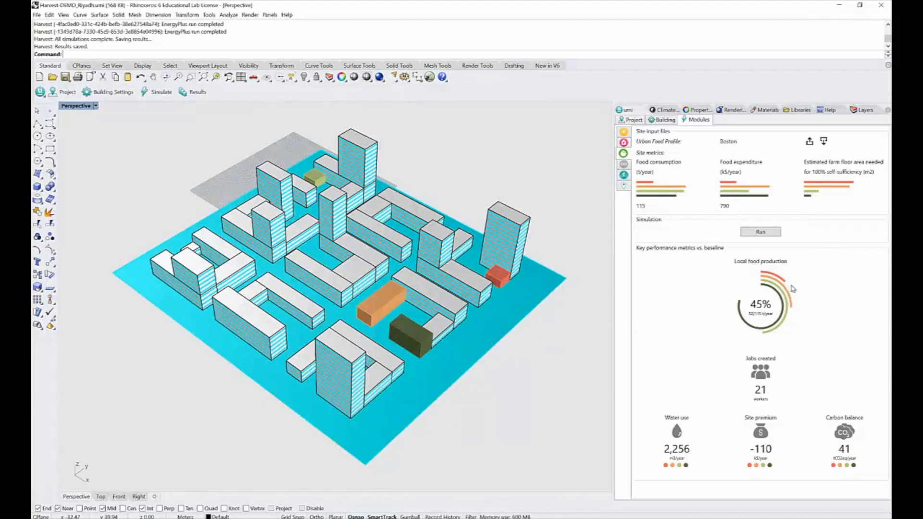
{"action": "mouse_move", "coordinate": [795, 379]}
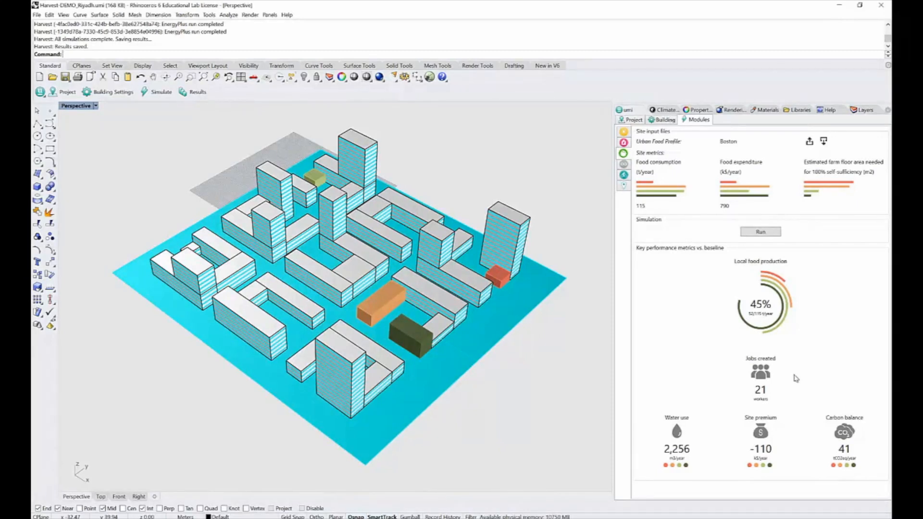
{"action": "mouse_move", "coordinate": [717, 439]}
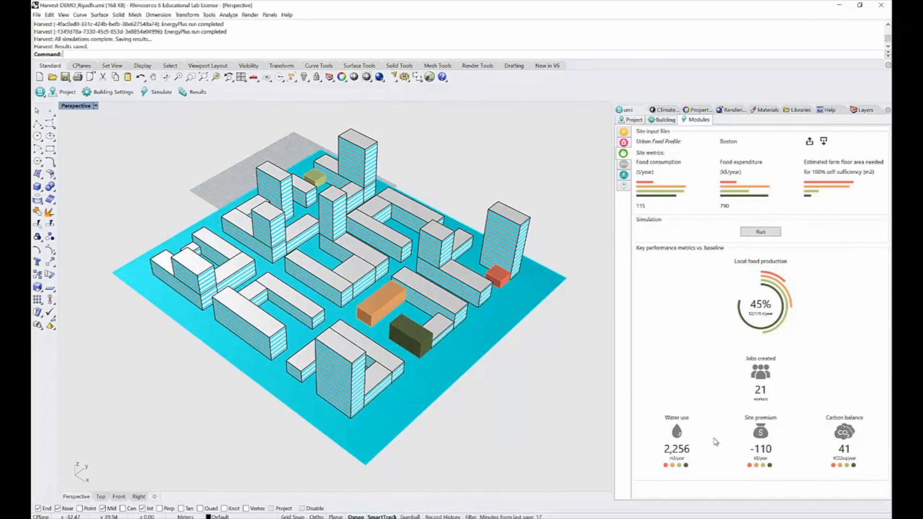
{"action": "mouse_move", "coordinate": [715, 442]}
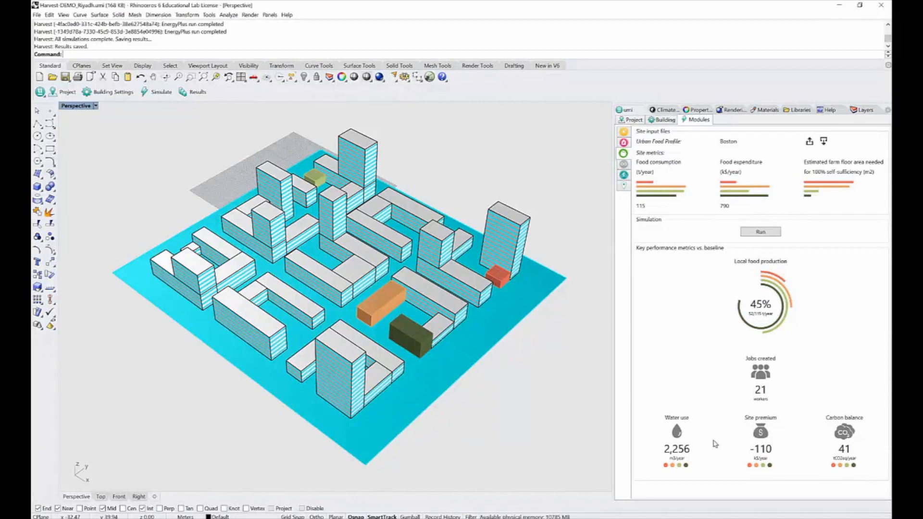
{"action": "mouse_move", "coordinate": [668, 466]}
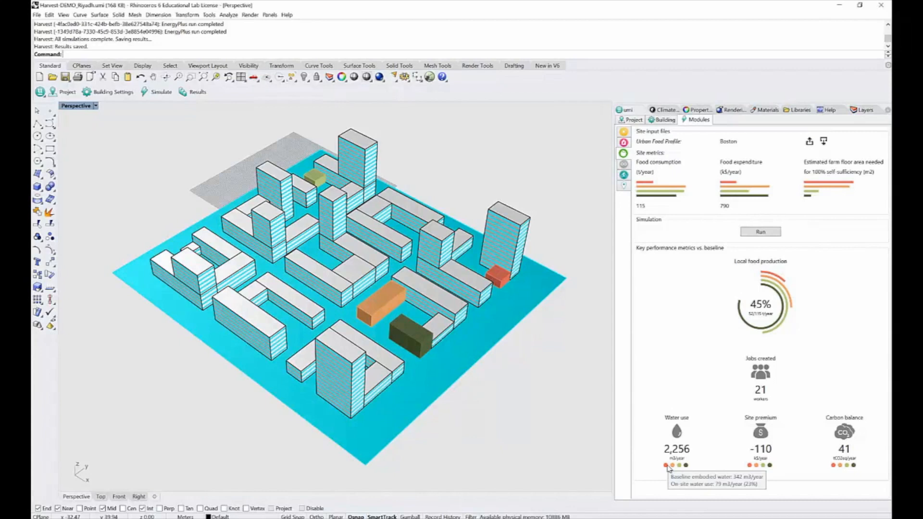
{"action": "mouse_move", "coordinate": [657, 480]}
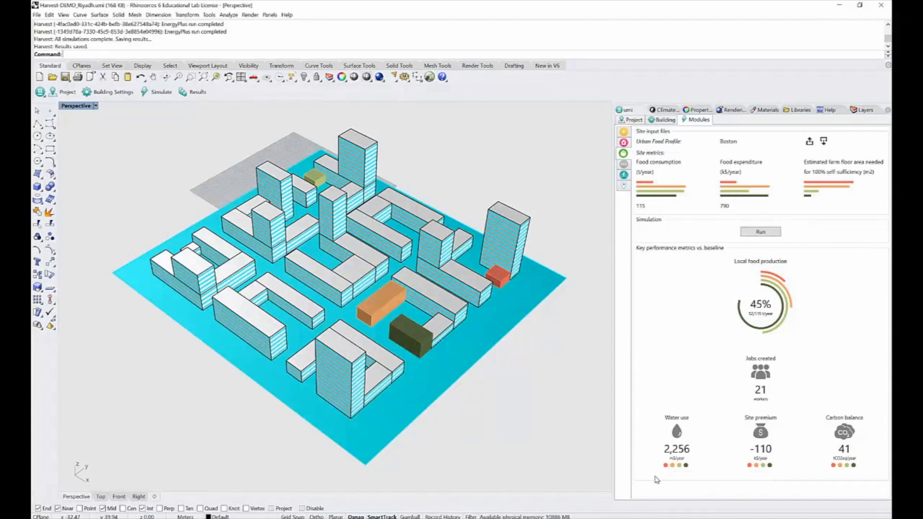
{"action": "mouse_move", "coordinate": [710, 480]}
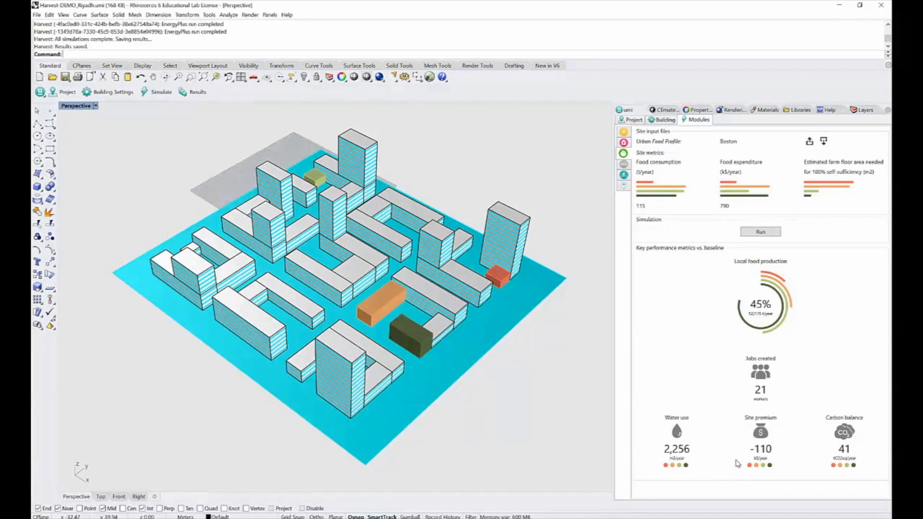
{"action": "mouse_move", "coordinate": [734, 442]}
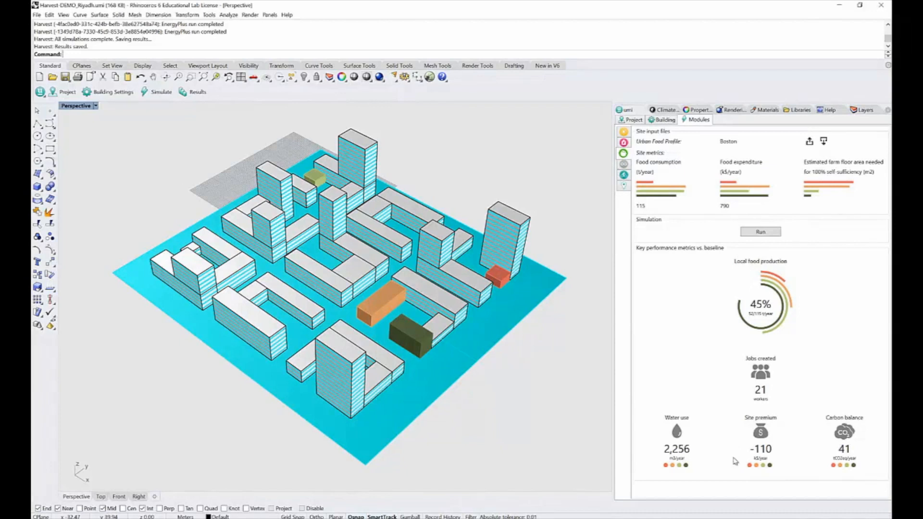
{"action": "mouse_move", "coordinate": [749, 465]}
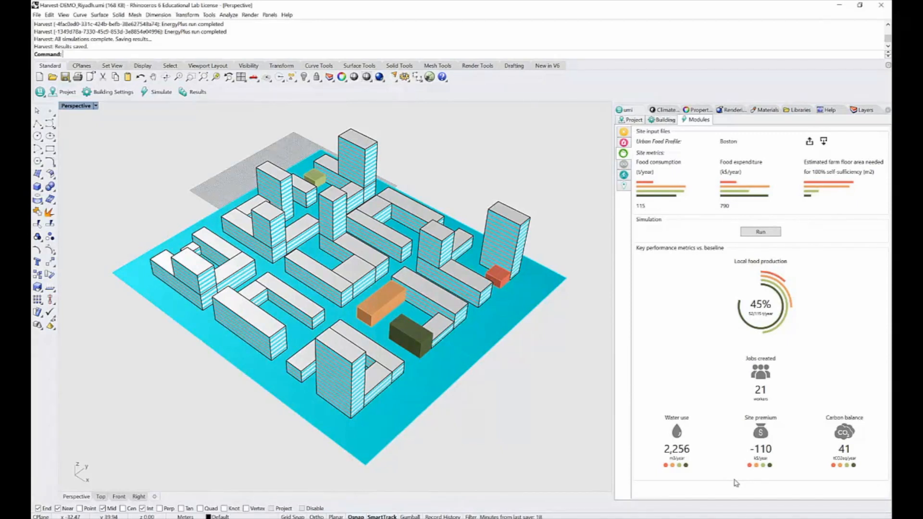
{"action": "mouse_move", "coordinate": [760, 493]}
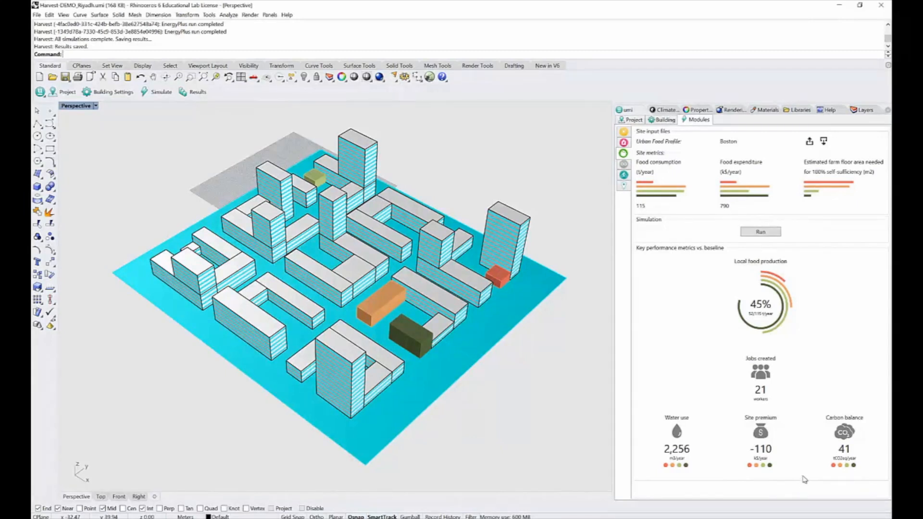
{"action": "mouse_move", "coordinate": [817, 452]}
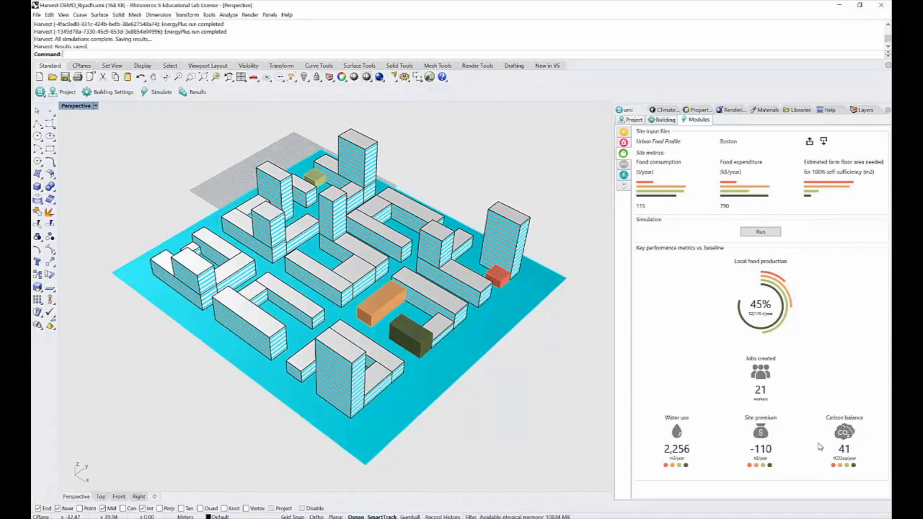
{"action": "mouse_move", "coordinate": [863, 449]}
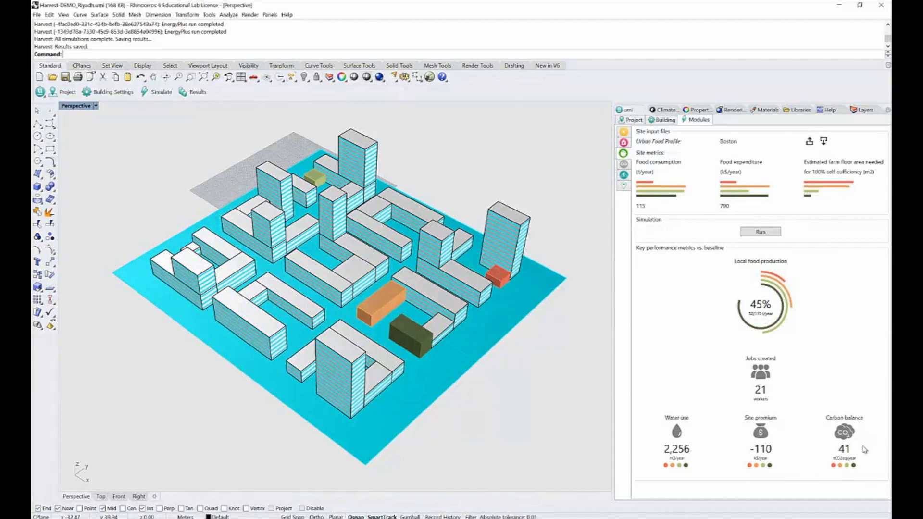
{"action": "mouse_move", "coordinate": [834, 473]}
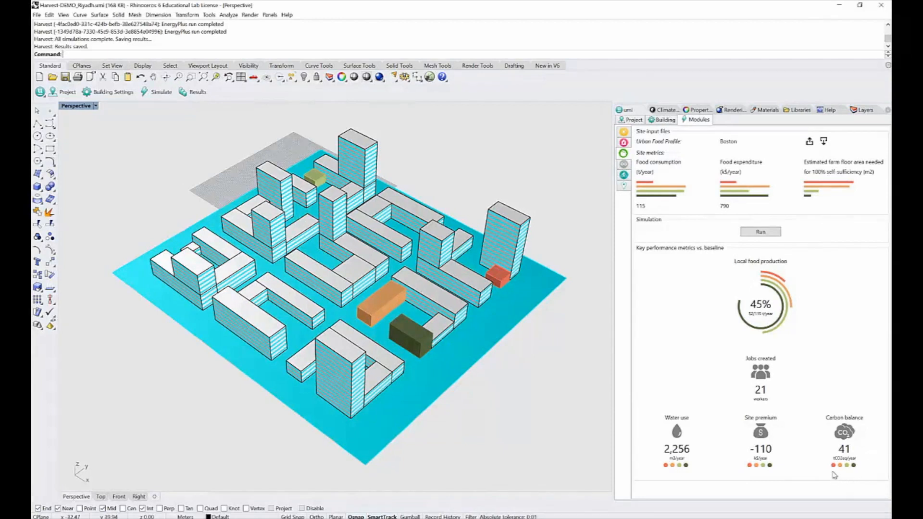